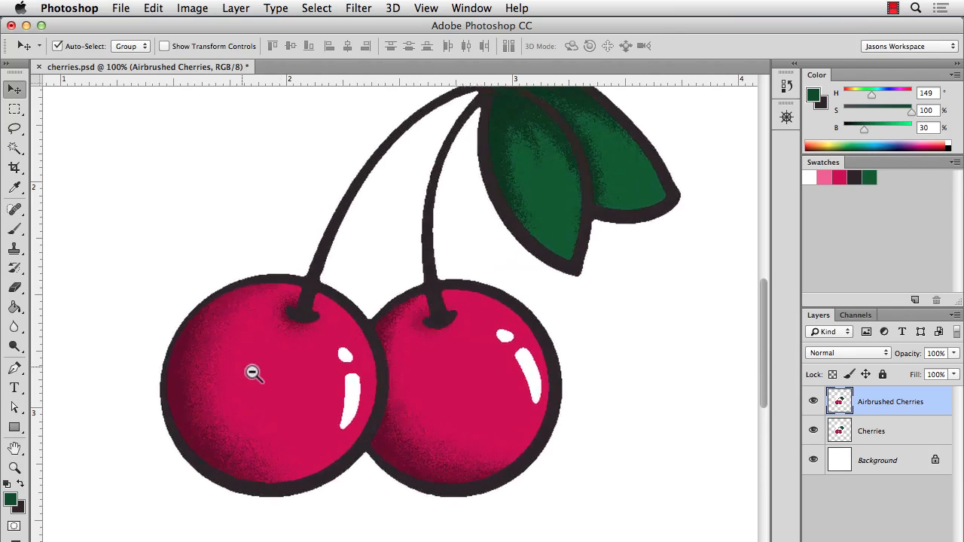
Zoom in, choose the Brush tool, and set its blending mode to Dissolve.
left_click(254, 373)
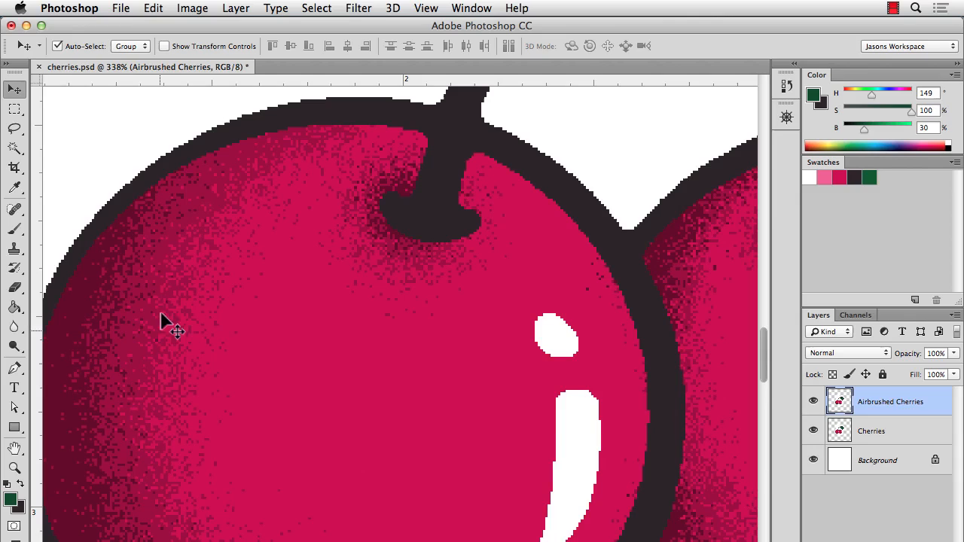
mouse_move(169, 343)
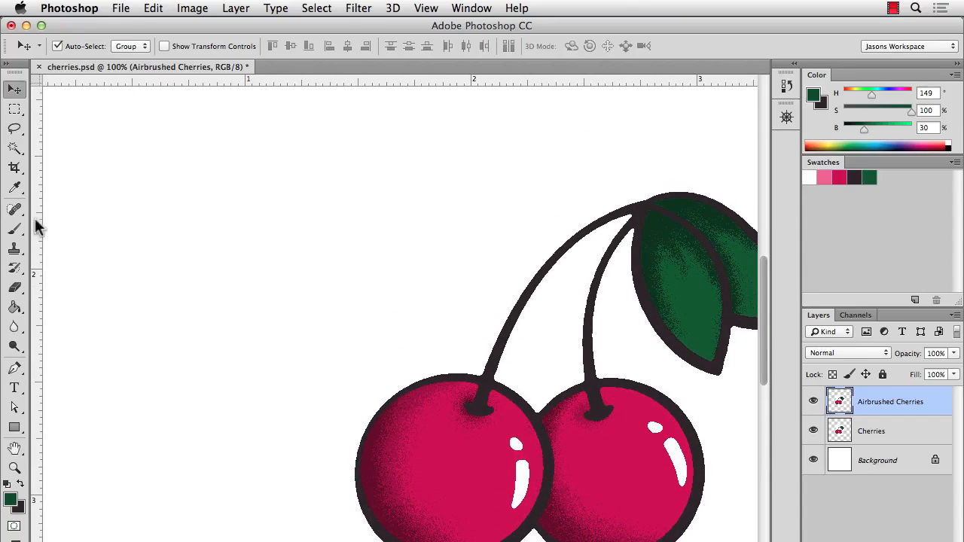
left_click(15, 210)
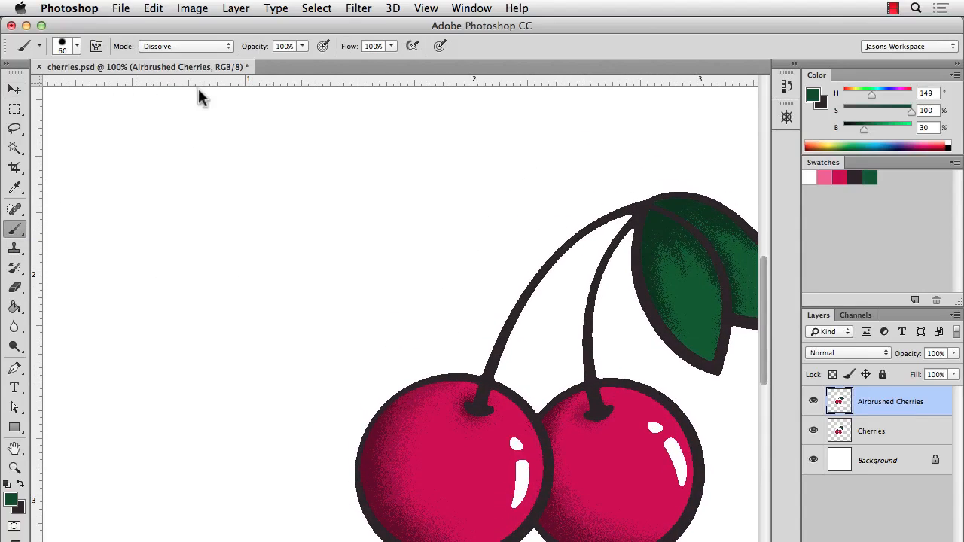
left_click(185, 46)
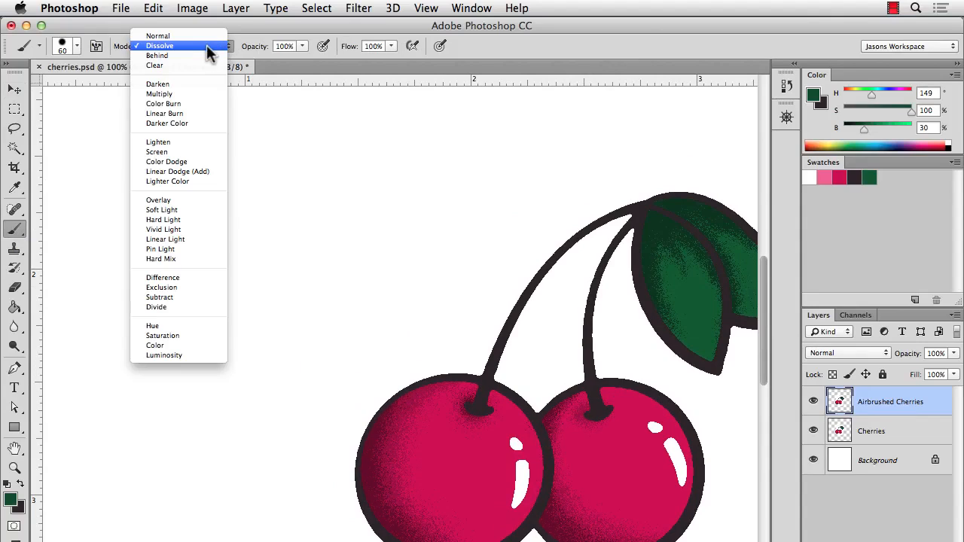
left_click(159, 46)
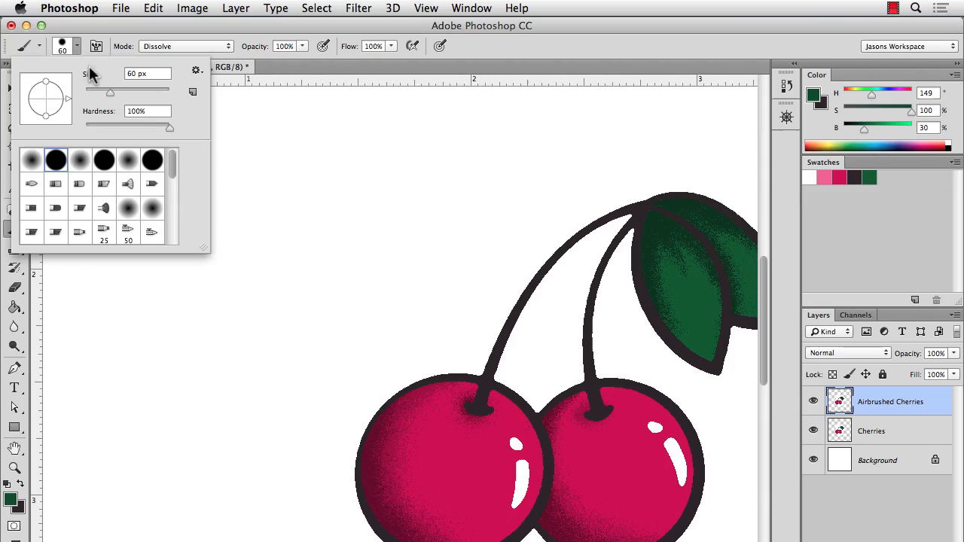
mouse_move(167, 147)
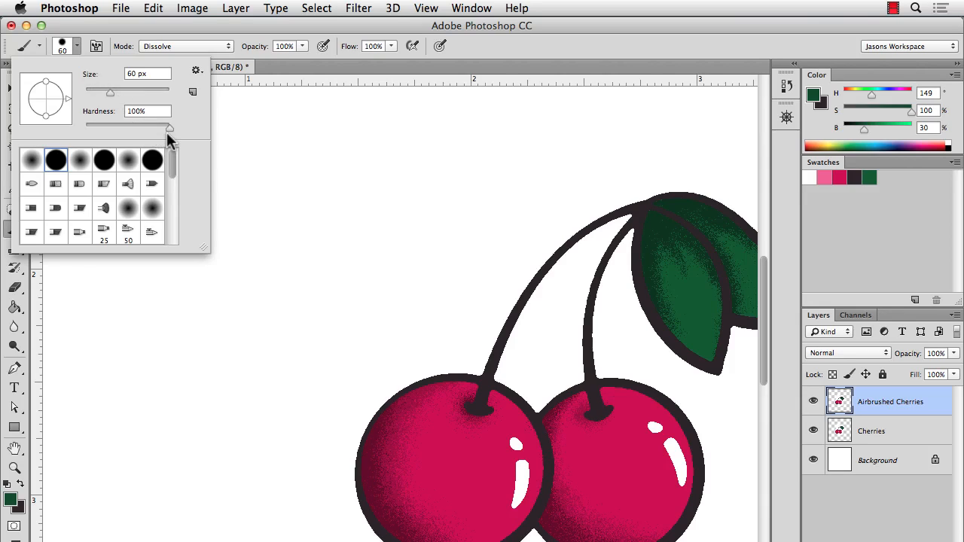
mouse_move(399, 64)
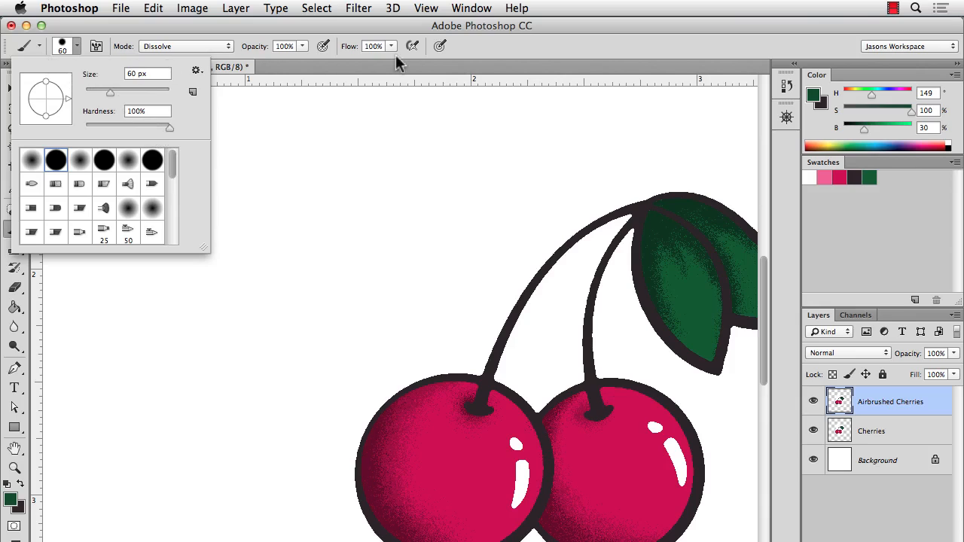
mouse_move(416, 62)
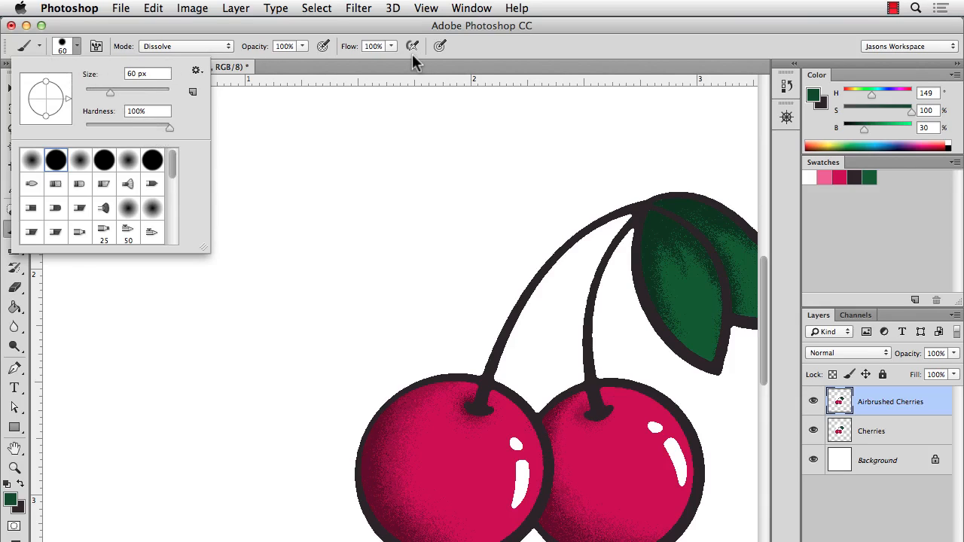
mouse_move(422, 62)
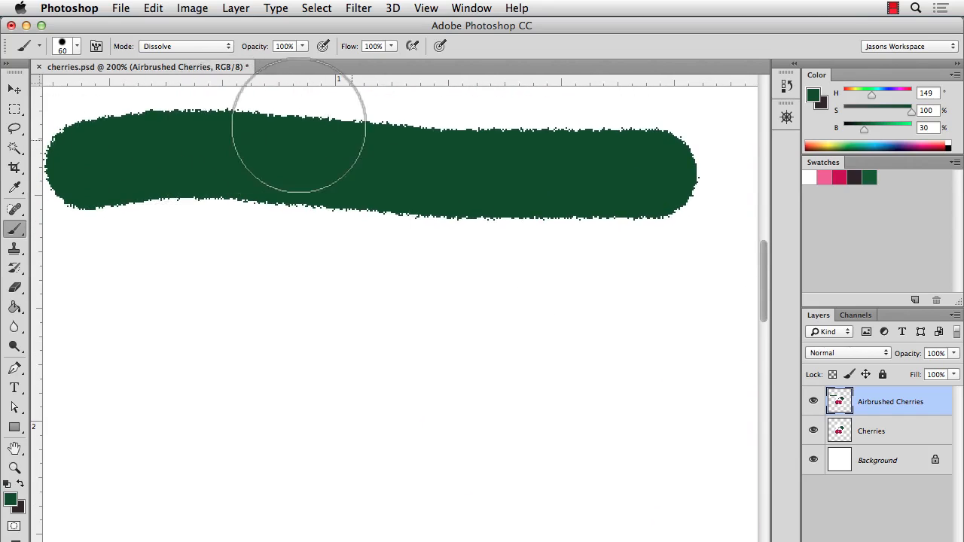
Paint a hard dark green Dissolve test stroke across the top of the canvas.
left_click_drag(297, 124, 672, 196)
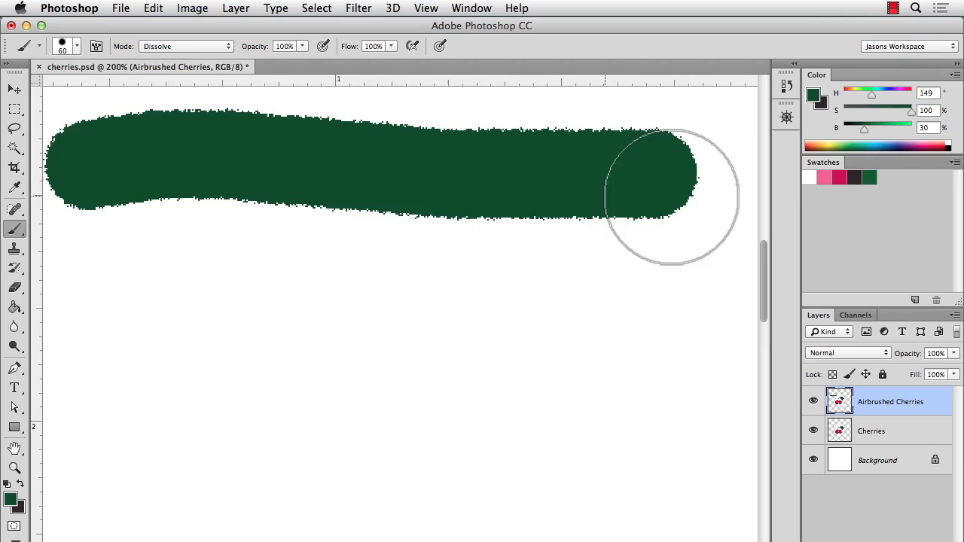
left_click(76, 46)
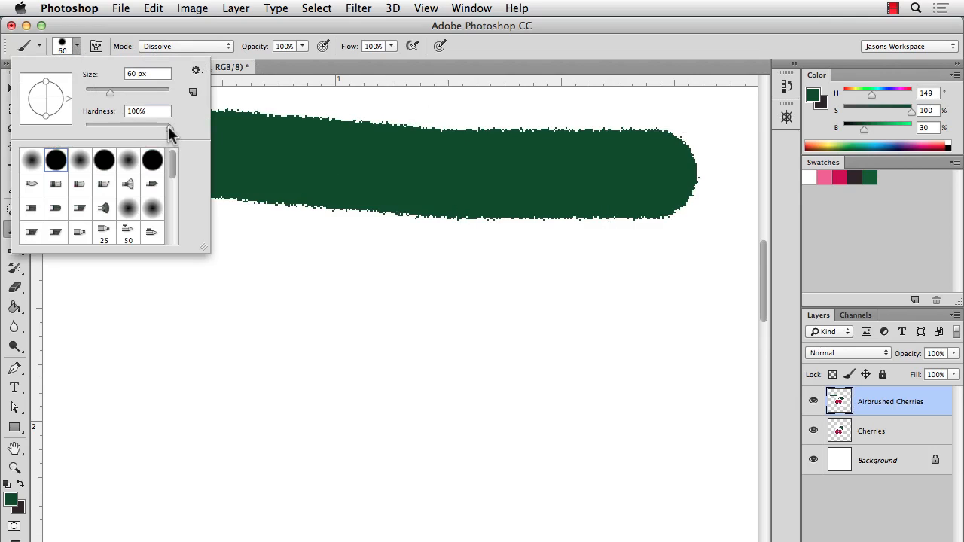
Lower brush hardness to 37%, then 30%, painting a softer speckled stroke at each.
left_click_drag(170, 123, 113, 123)
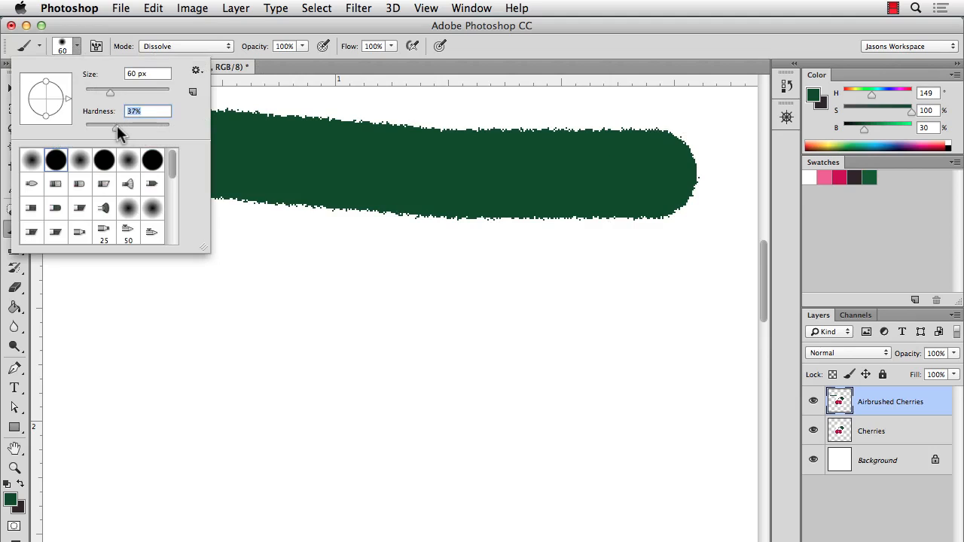
left_click_drag(117, 123, 112, 122)
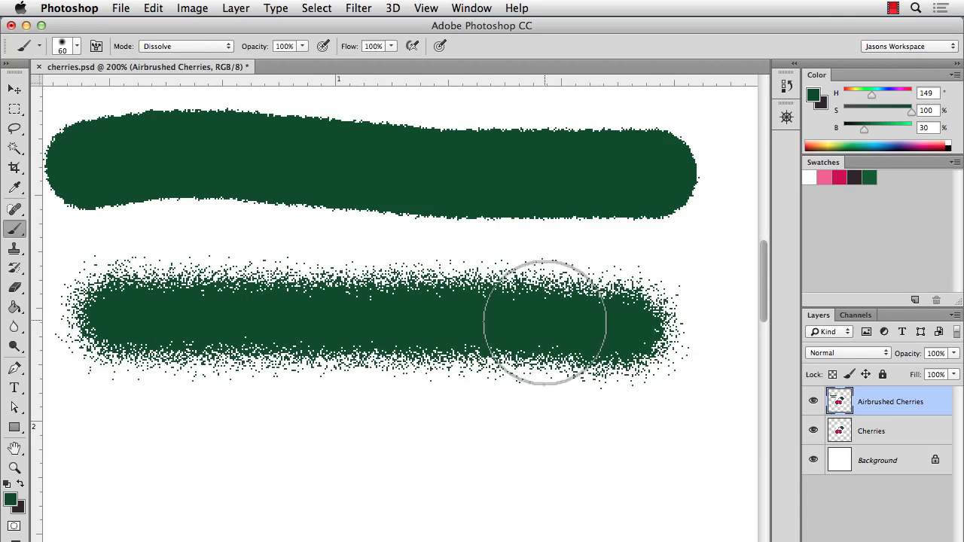
mouse_move(493, 293)
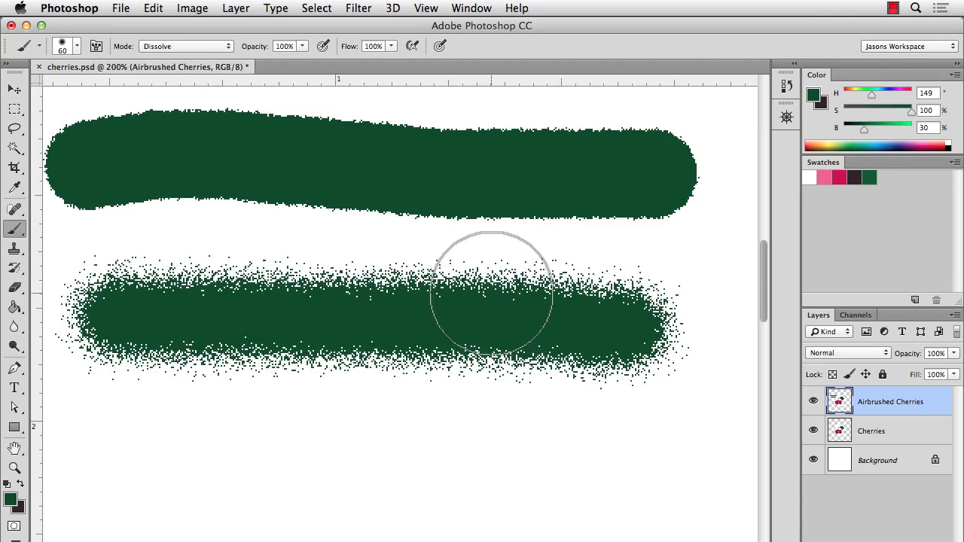
mouse_move(106, 60)
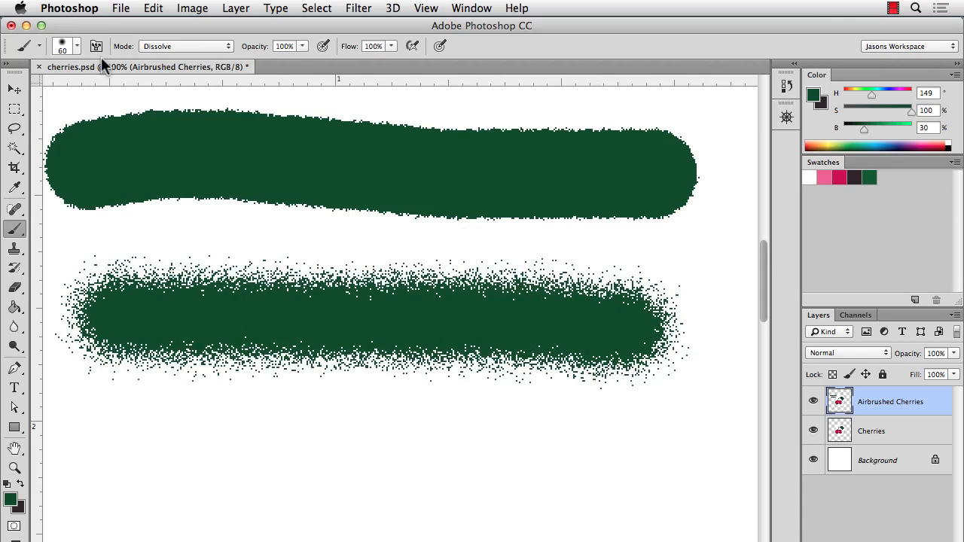
left_click(76, 46)
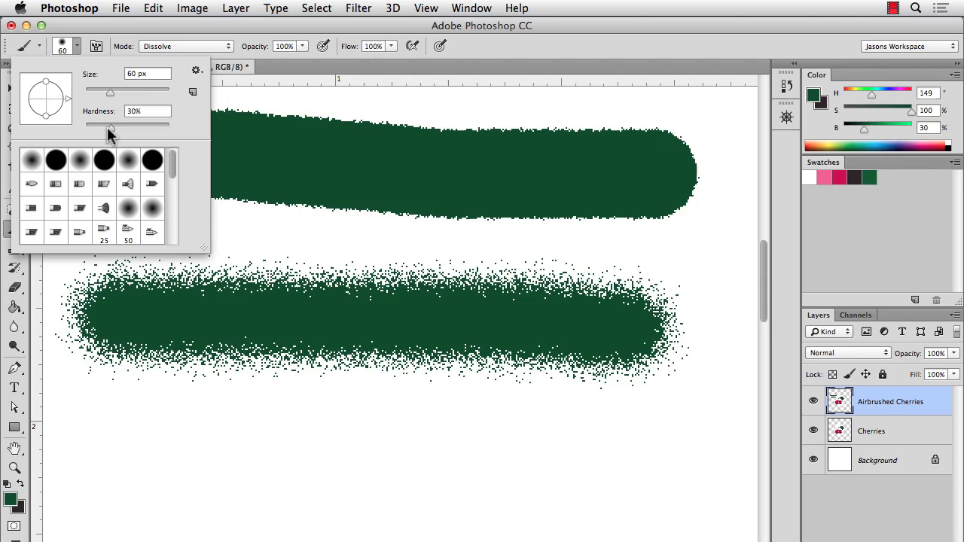
left_click_drag(111, 126, 86, 126)
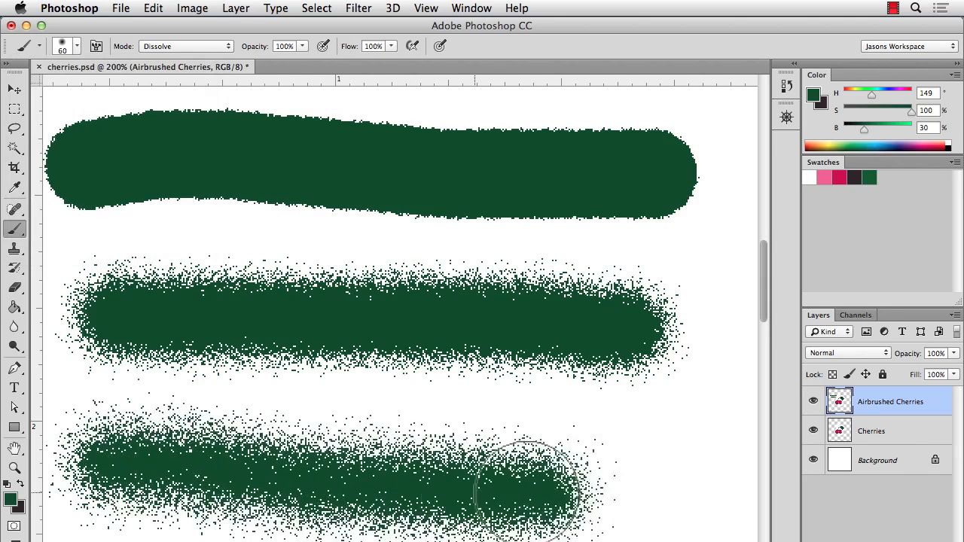
left_click_drag(482, 490, 610, 489)
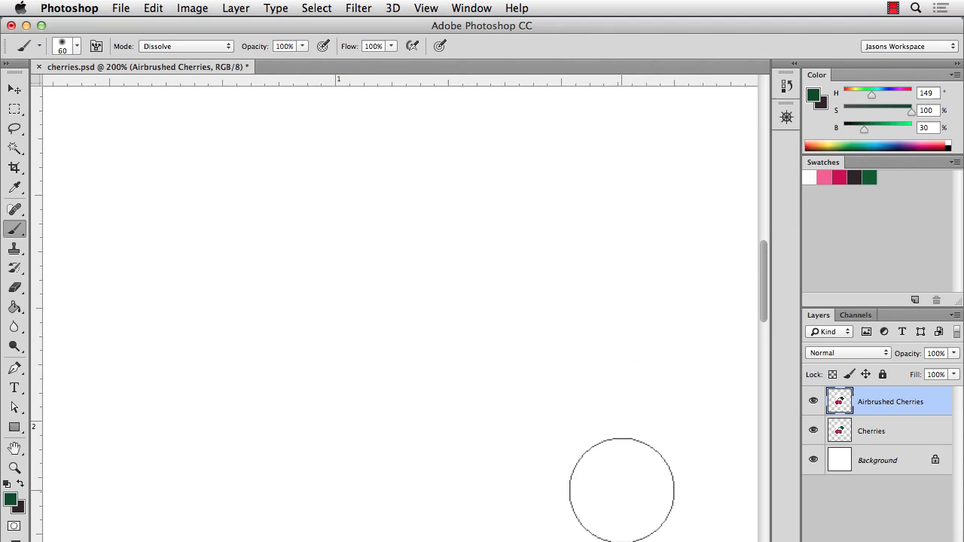
mouse_move(87, 64)
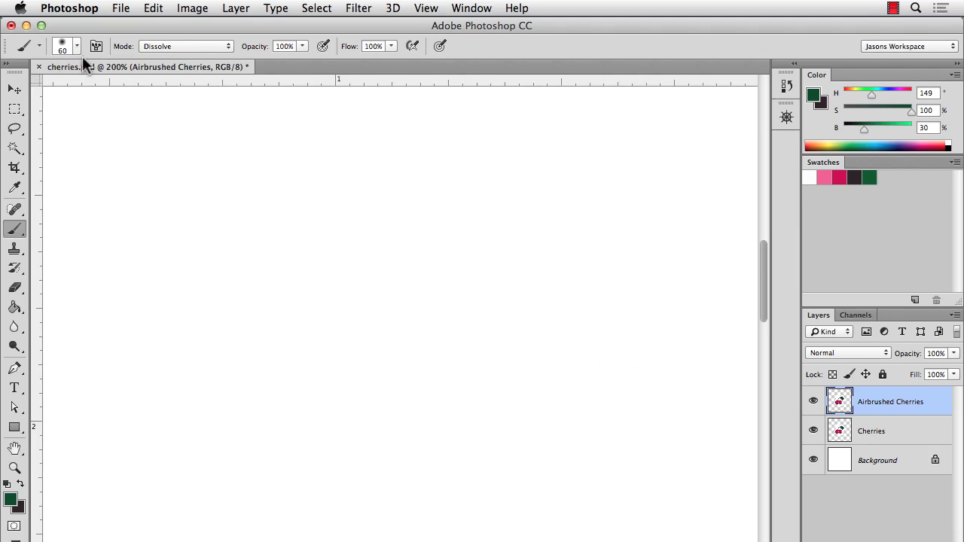
Set hardness to about 34% and build a sparse 10%-opacity stipple patch, denser in the centre.
left_click(76, 46)
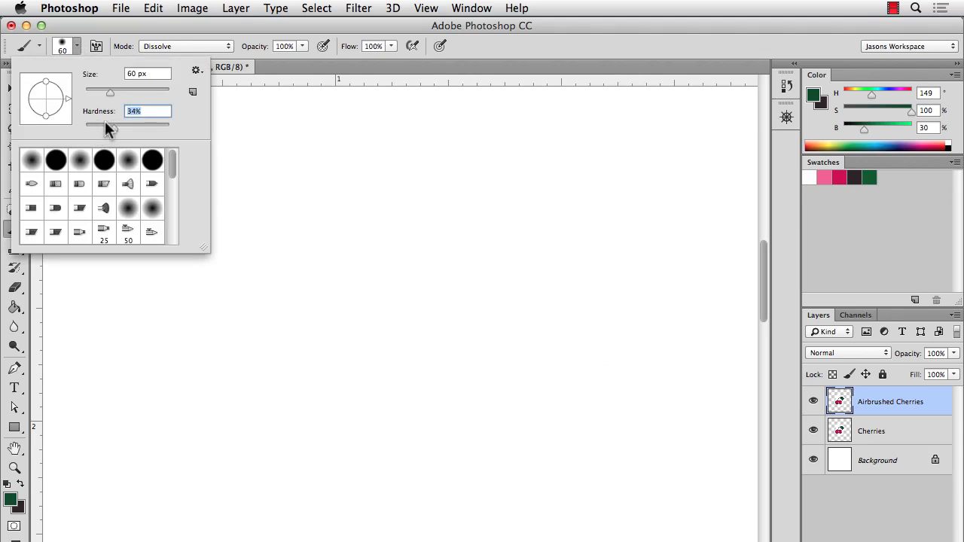
left_click_drag(111, 127, 169, 127)
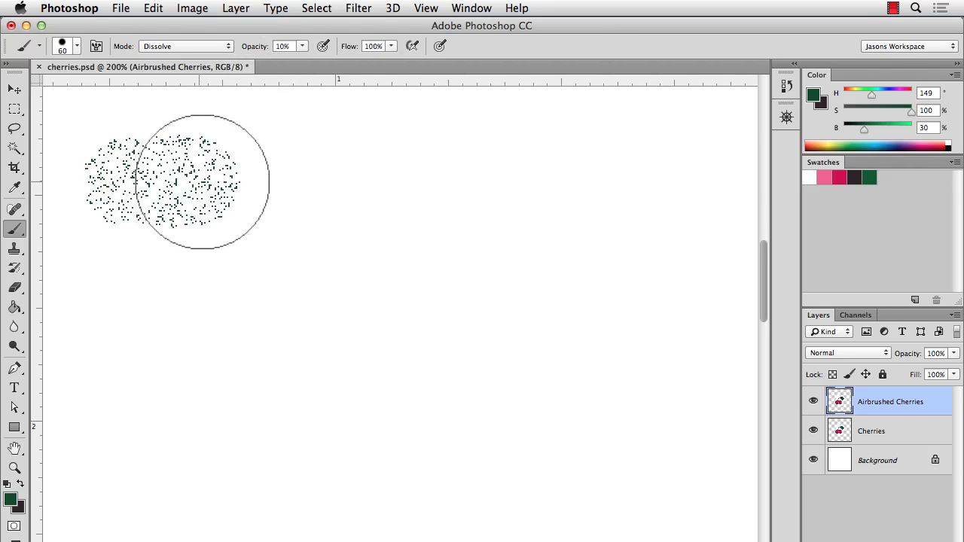
left_click_drag(177, 181, 395, 185)
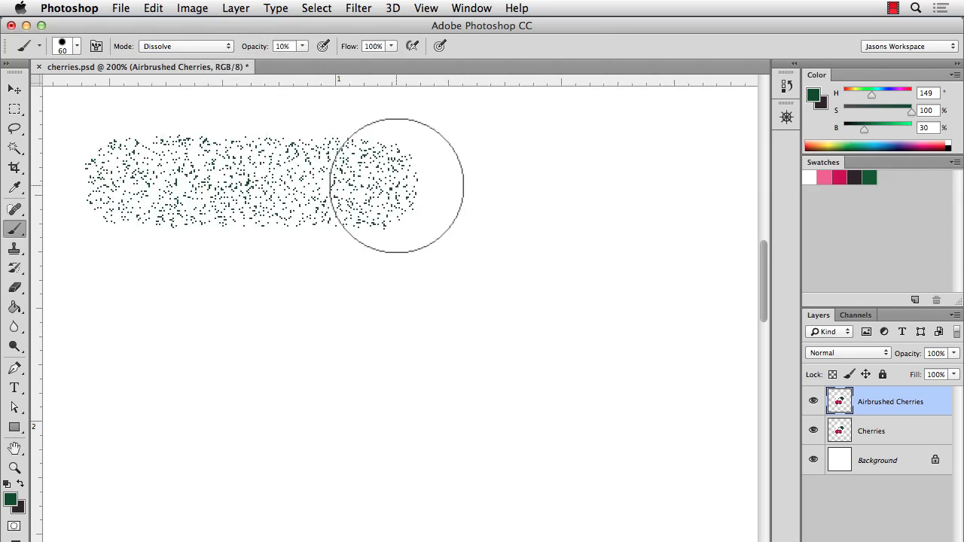
left_click_drag(395, 185, 154, 214)
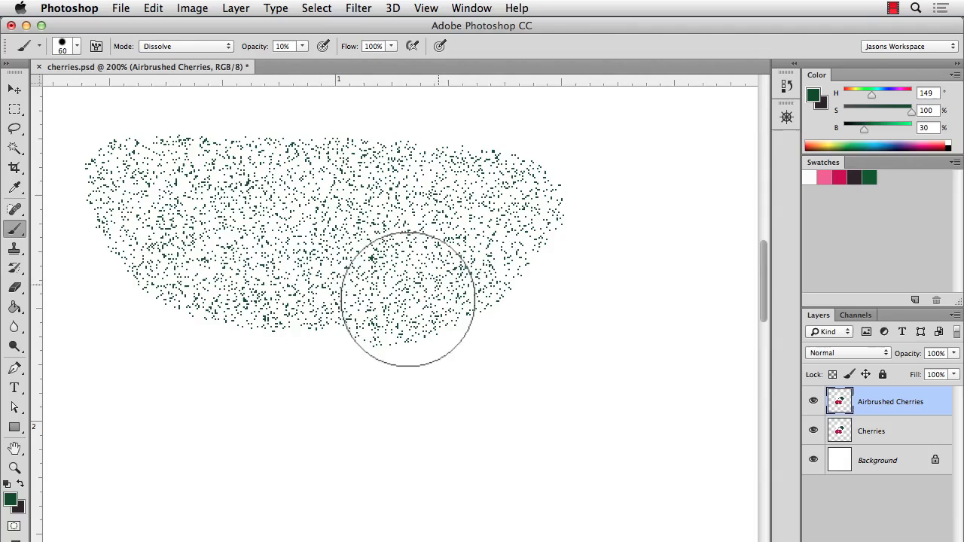
left_click_drag(410, 301, 139, 222)
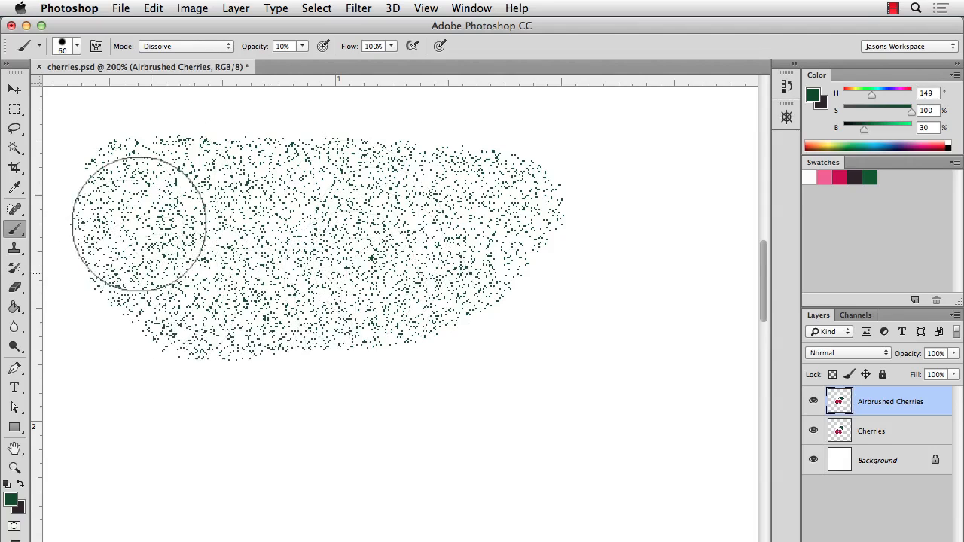
left_click_drag(139, 222, 249, 169)
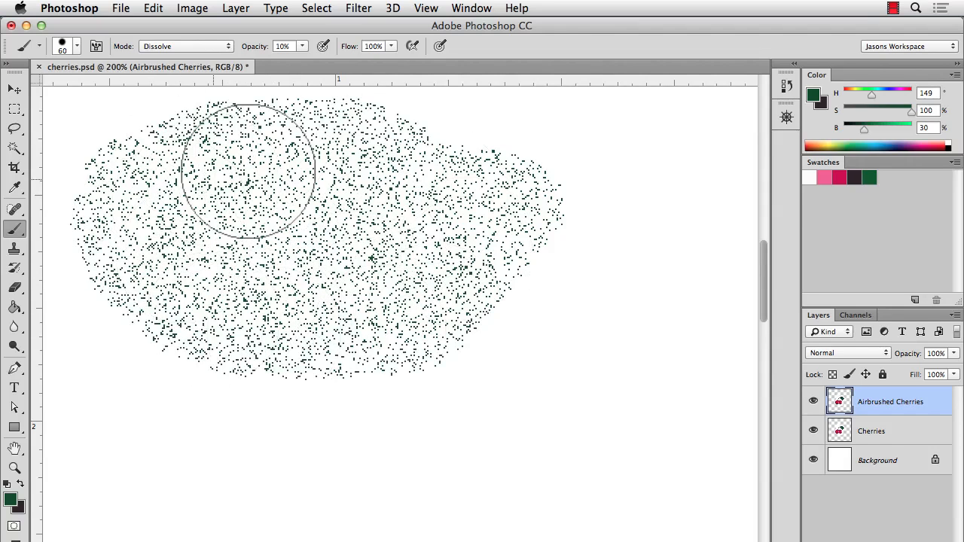
left_click_drag(248, 173, 328, 215)
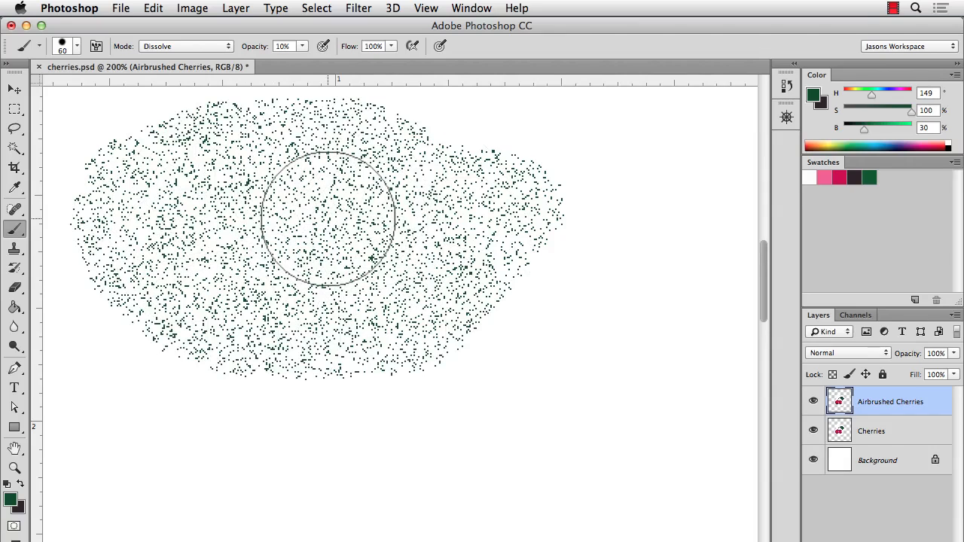
left_click(327, 222)
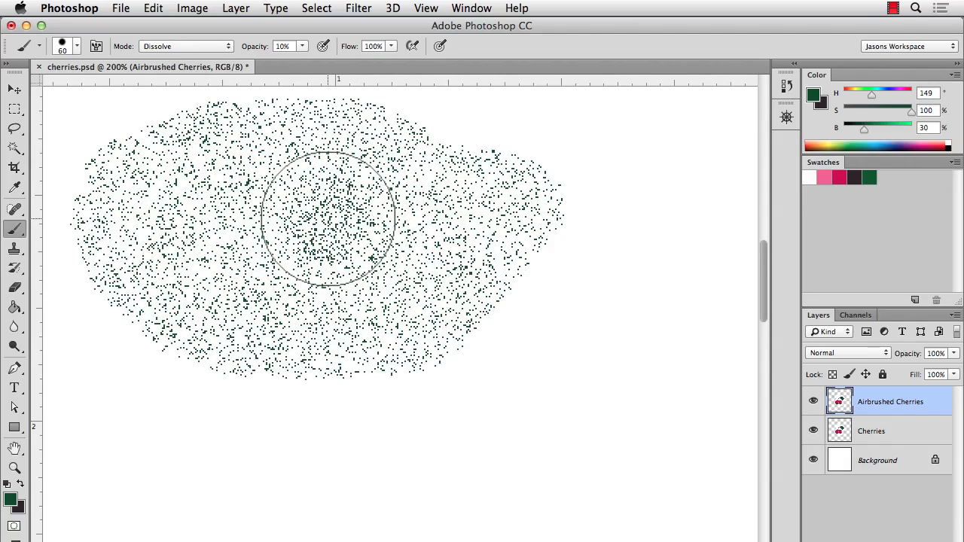
left_click_drag(327, 218, 226, 173)
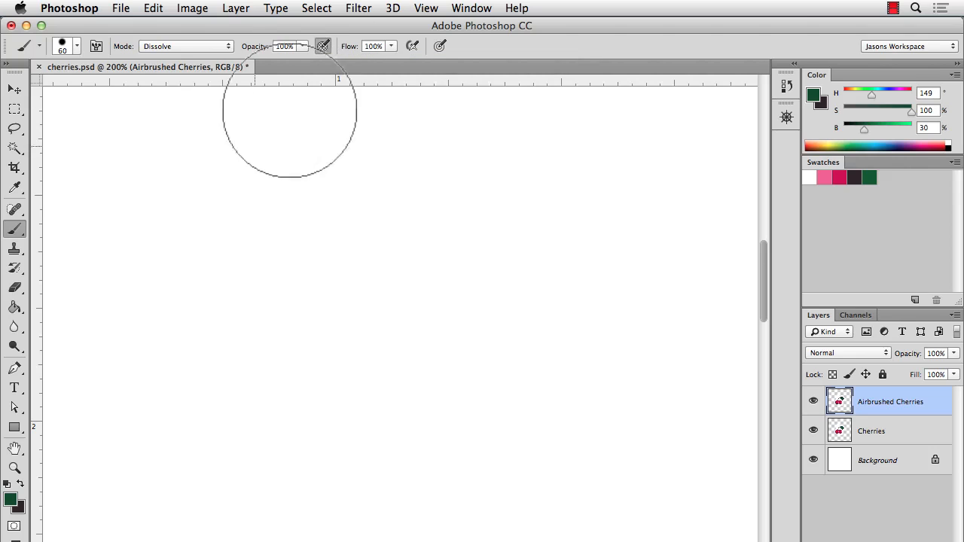
mouse_move(193, 211)
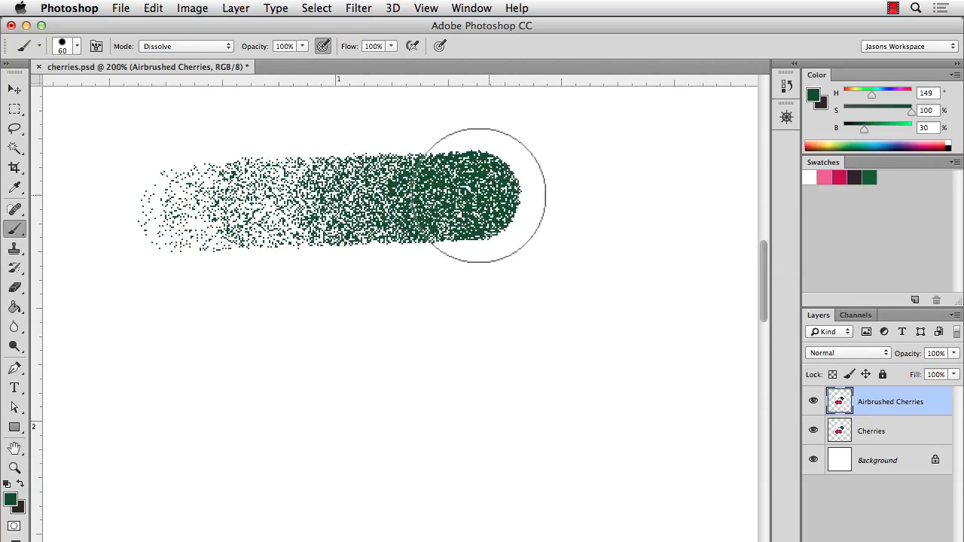
Paint a full-opacity pressure test stroke of dense green stipple fading into dots.
left_click_drag(485, 196, 609, 312)
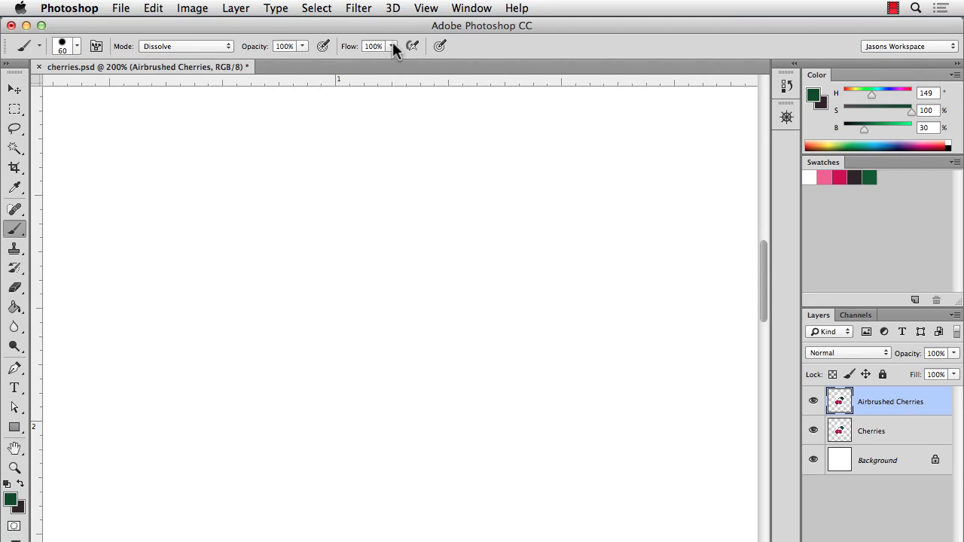
Lower brush flow to 5% and paint a dense low-flow stipple stroke.
left_click_drag(389, 62, 386, 62)
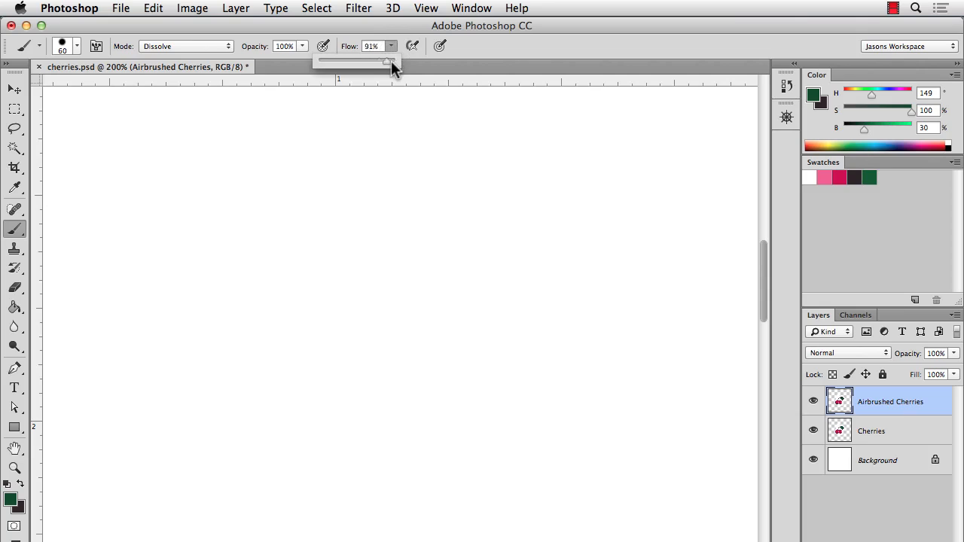
left_click_drag(388, 62, 325, 62)
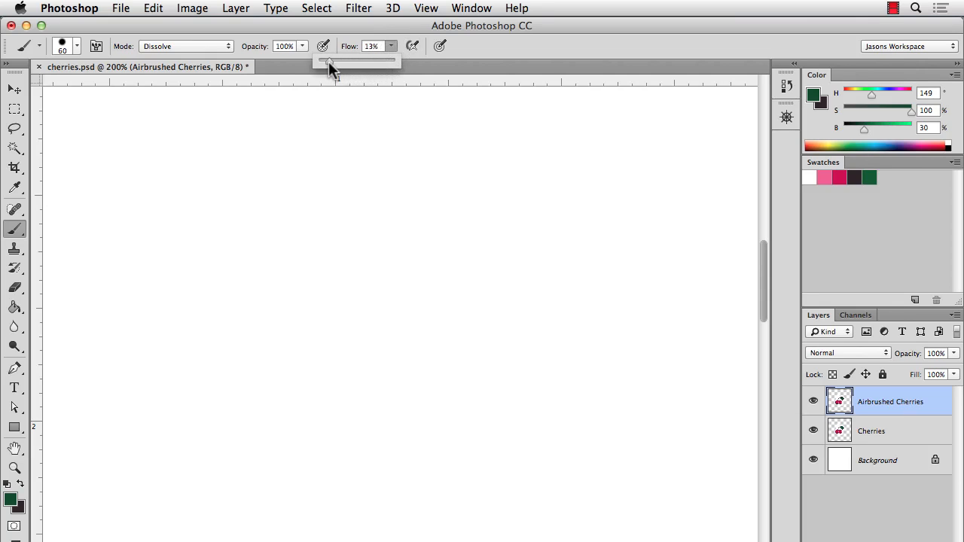
left_click_drag(324, 59, 321, 59)
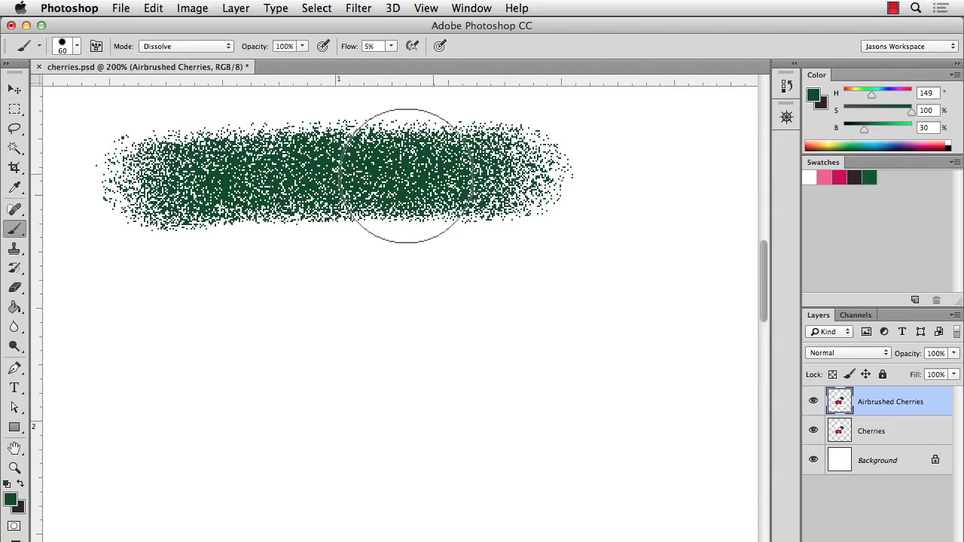
left_click_drag(406, 173, 286, 184)
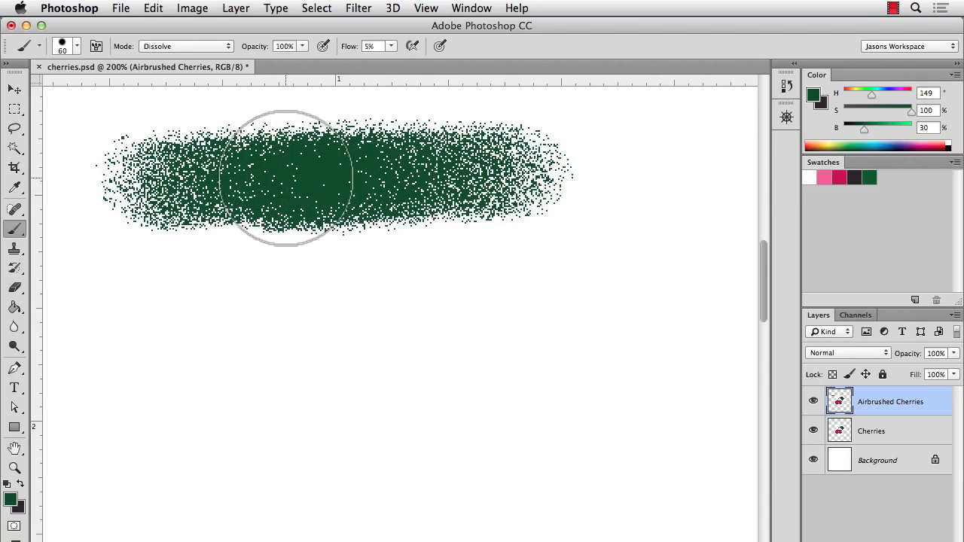
Adjust the brush tip with Shift+[ and Shift+] and paint a sparser soft-edged stroke below.
key("shift+[")
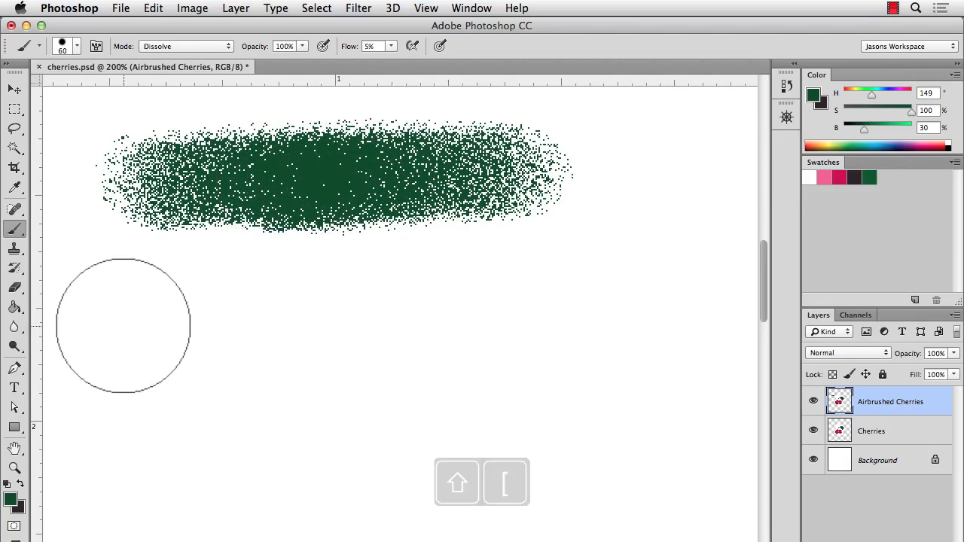
key("shift+[")
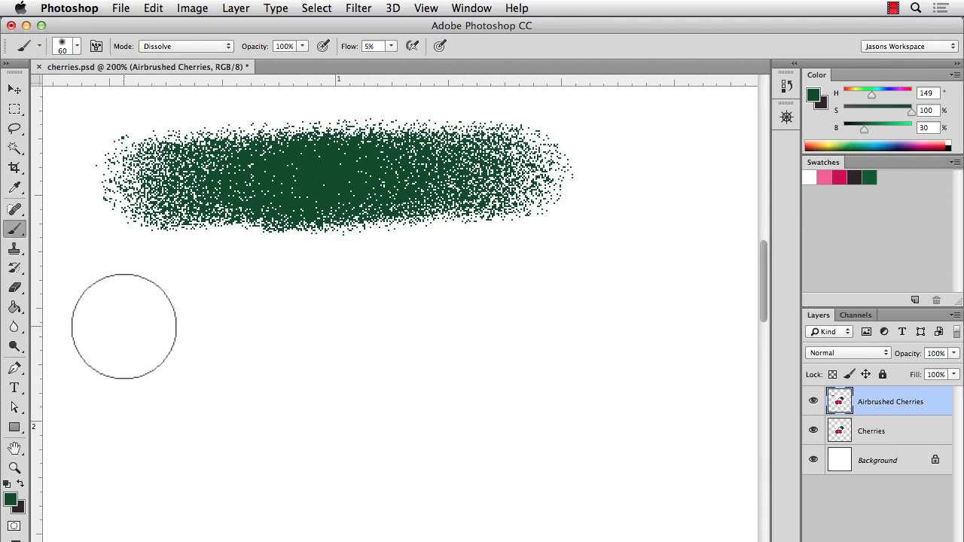
key("shift+]")
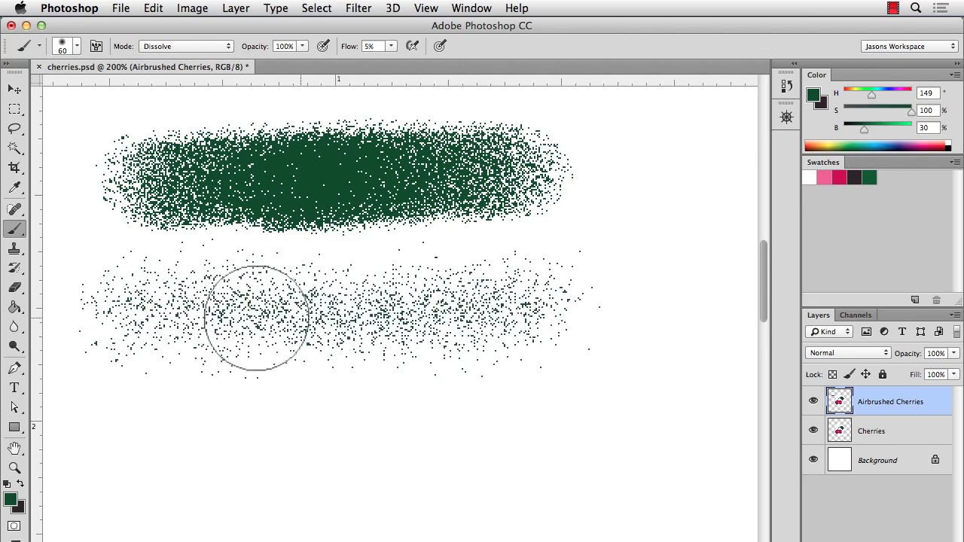
left_click_drag(256, 316, 451, 309)
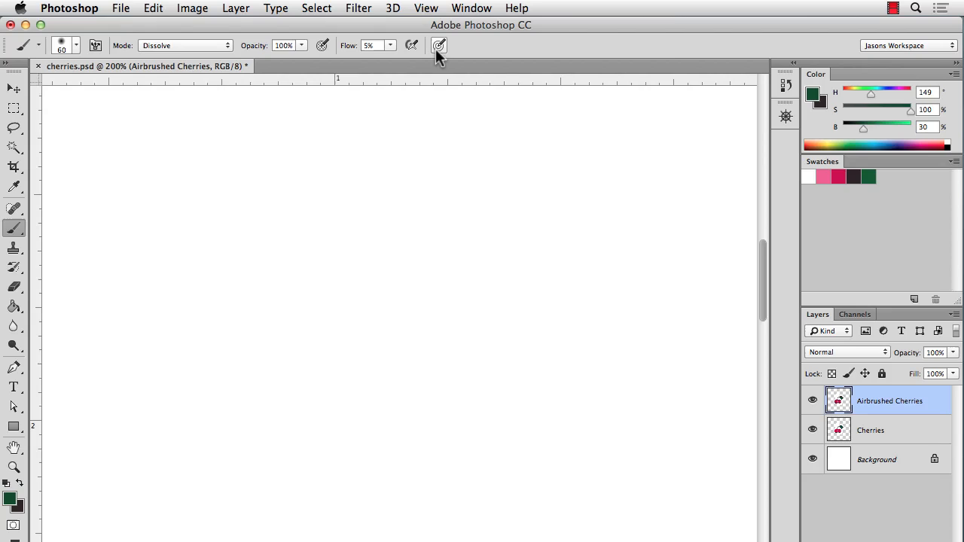
mouse_move(438, 46)
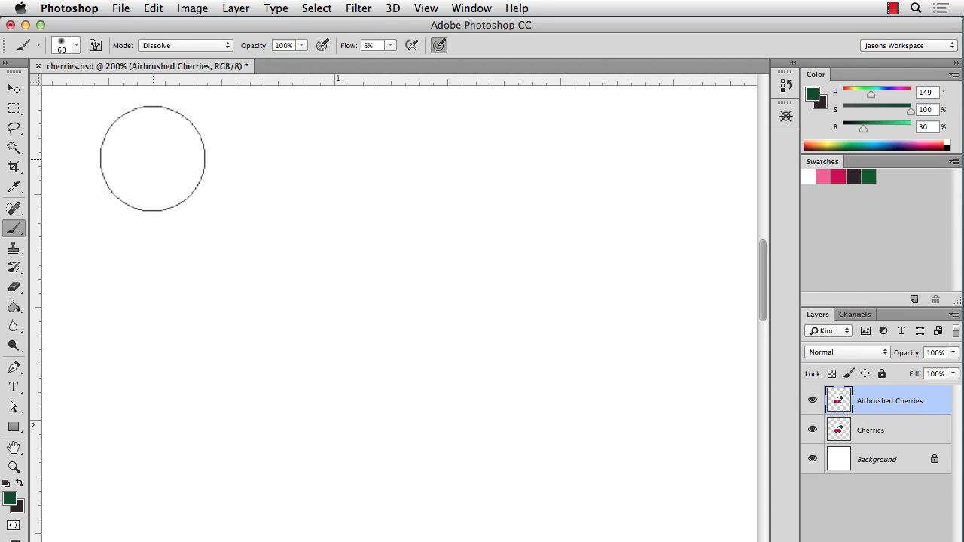
Paint two tapering pressure-sized stipple strokes, enlarging the brush for the denser lower one.
left_click_drag(153, 158, 209, 161)
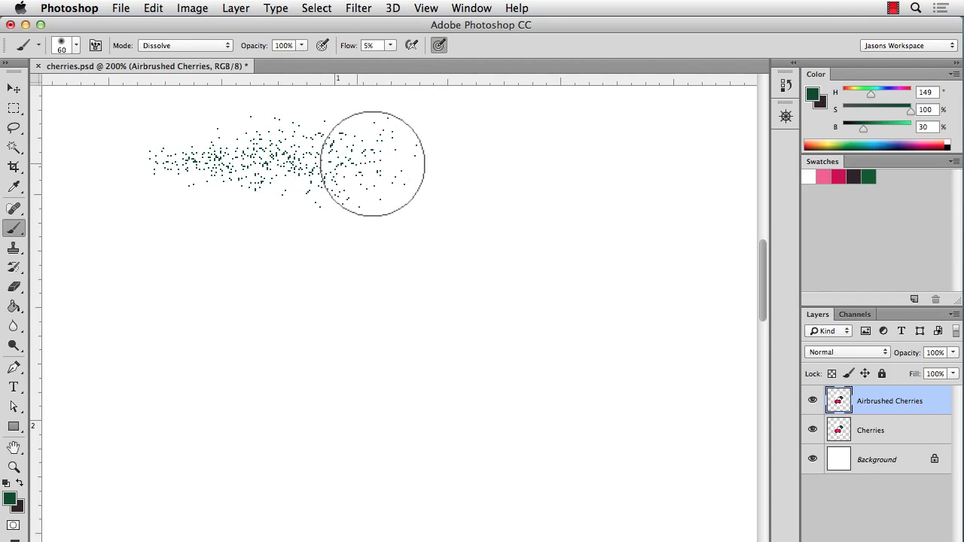
left_click_drag(372, 164, 409, 153)
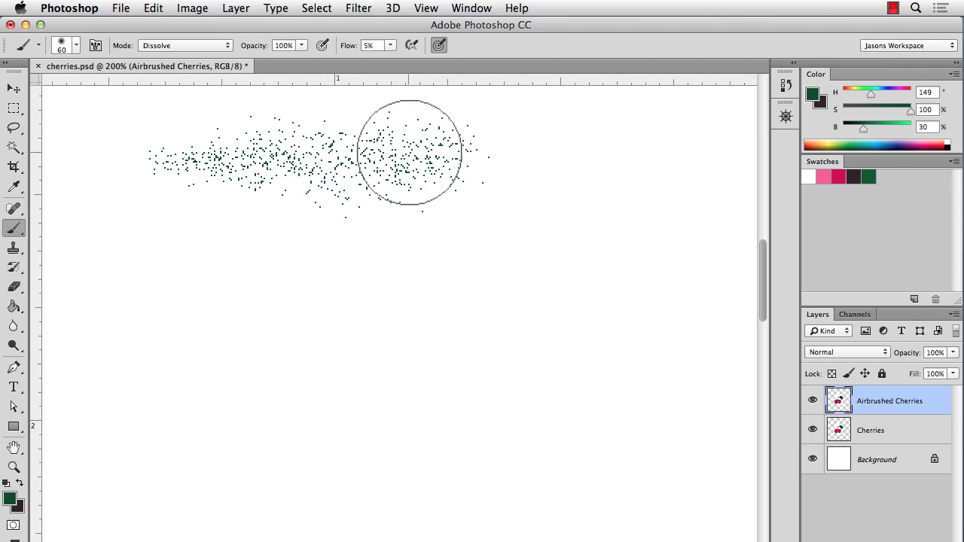
left_click_drag(409, 150, 221, 218)
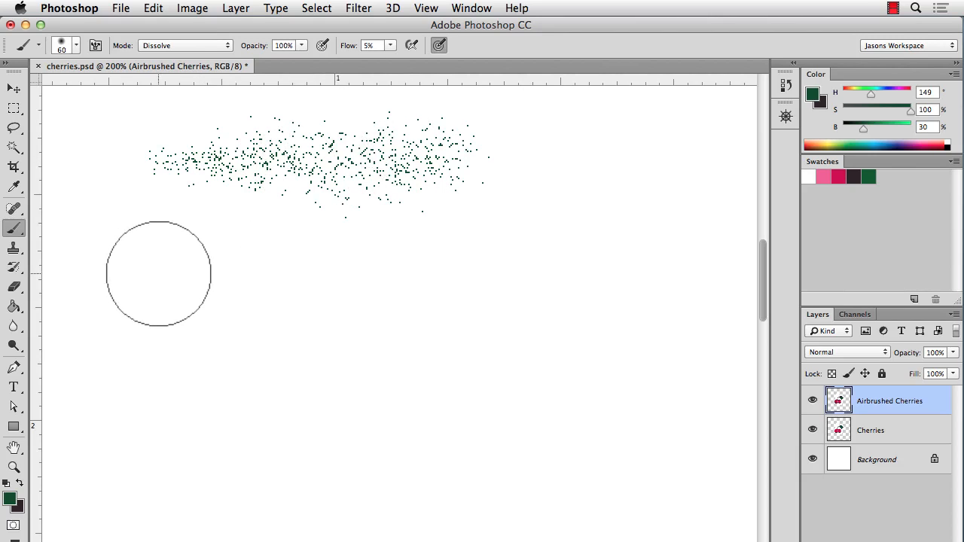
key("shift+]")
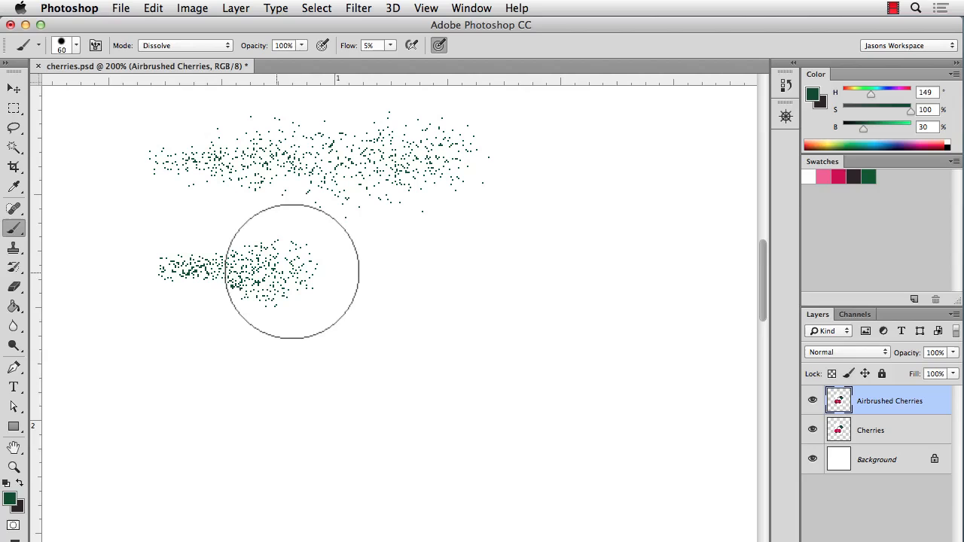
left_click_drag(294, 271, 523, 271)
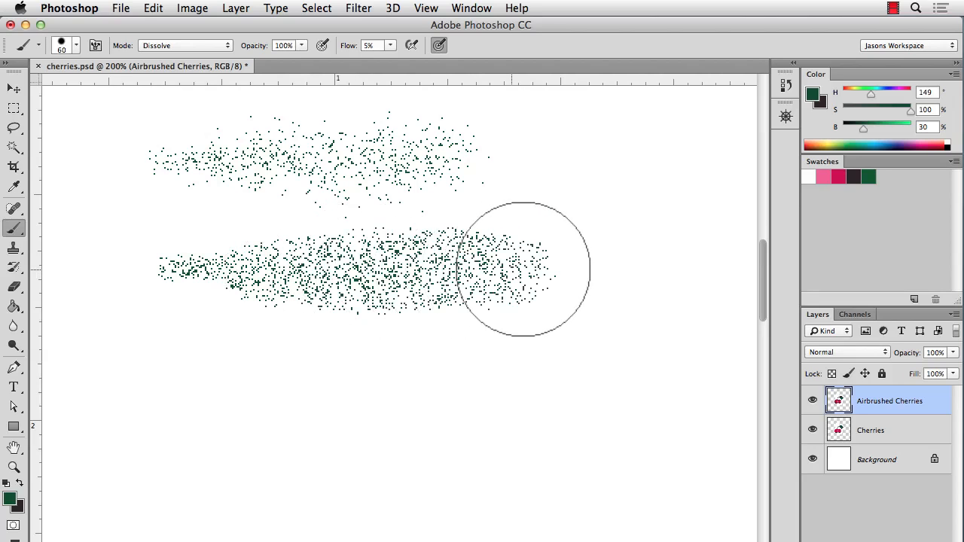
left_click_drag(523, 268, 741, 256)
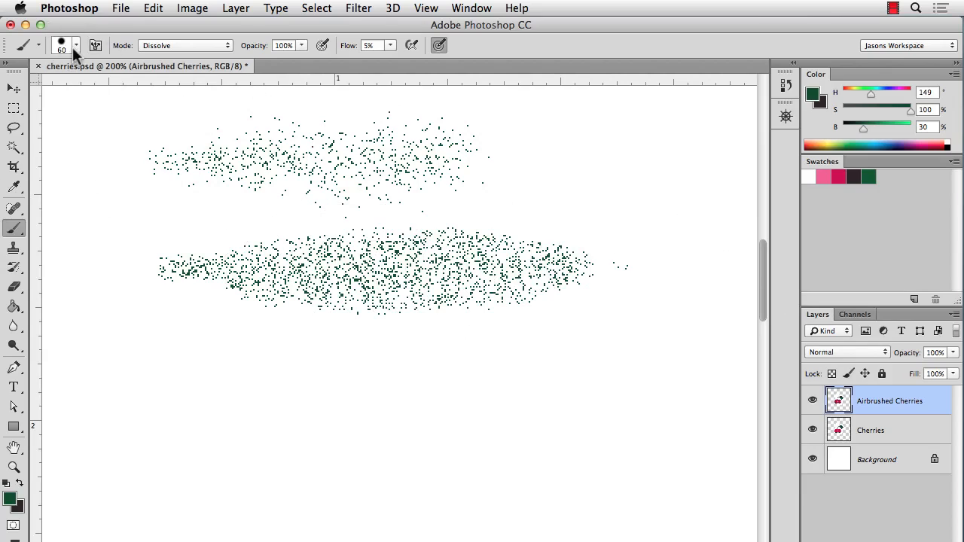
Lower brush hardness to about 26% and hide the Airbrushed Cherries test layer.
left_click(75, 45)
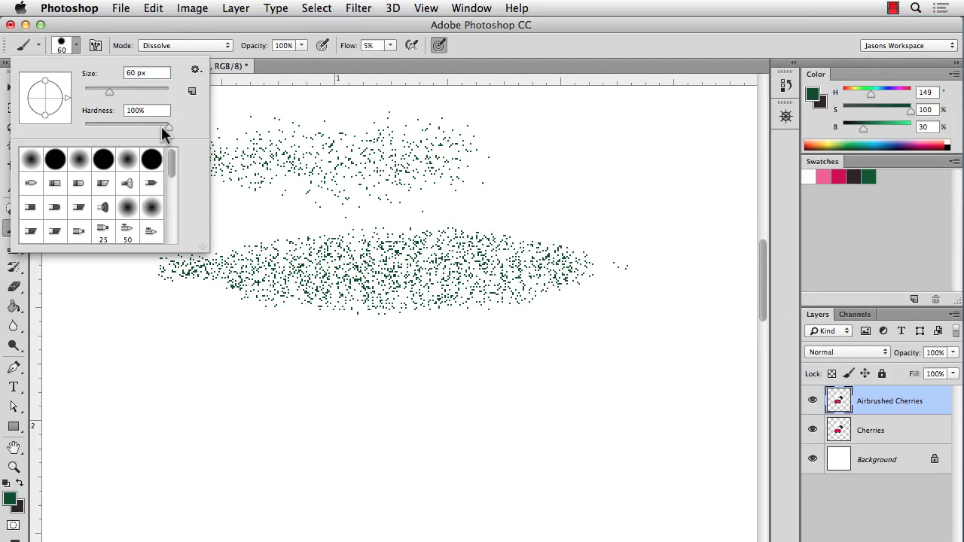
left_click_drag(167, 122, 105, 122)
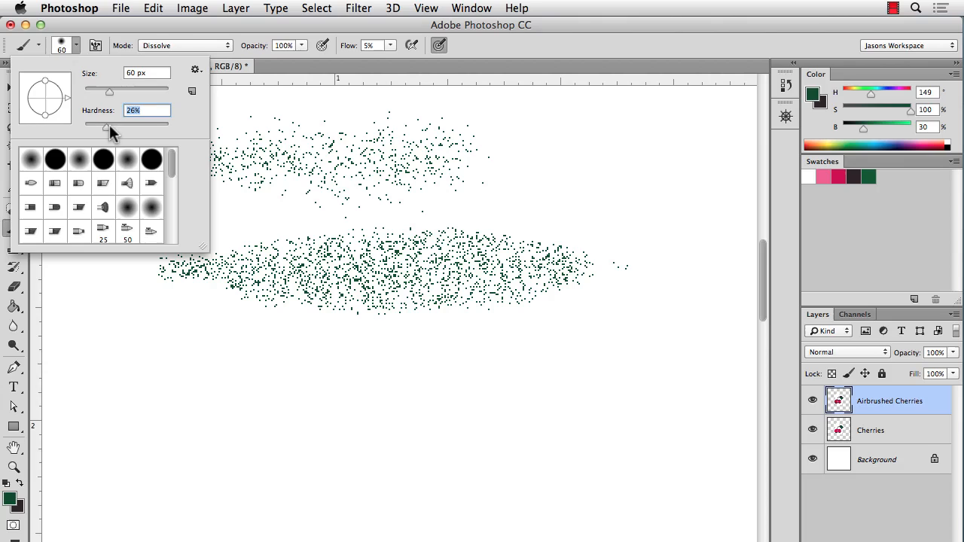
left_click_drag(109, 121, 84, 122)
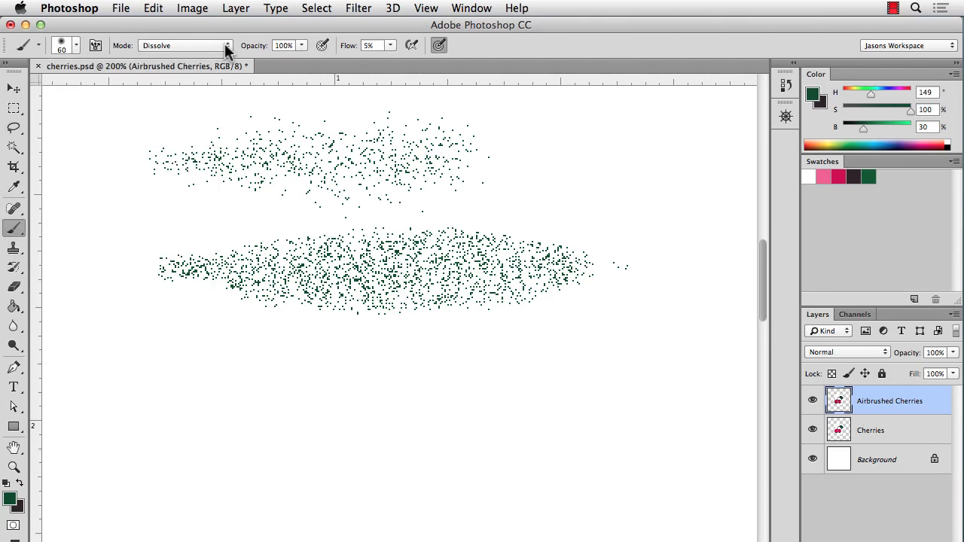
mouse_move(260, 38)
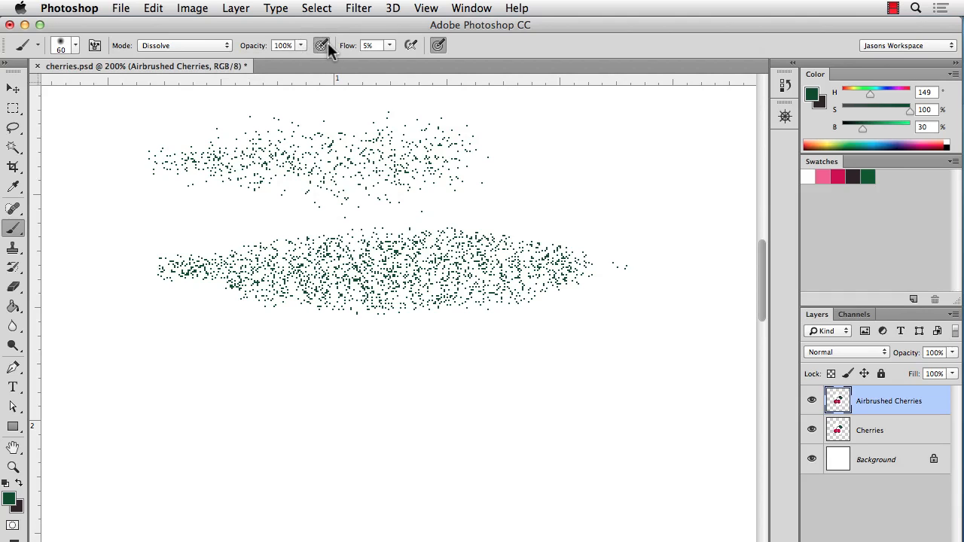
mouse_move(389, 47)
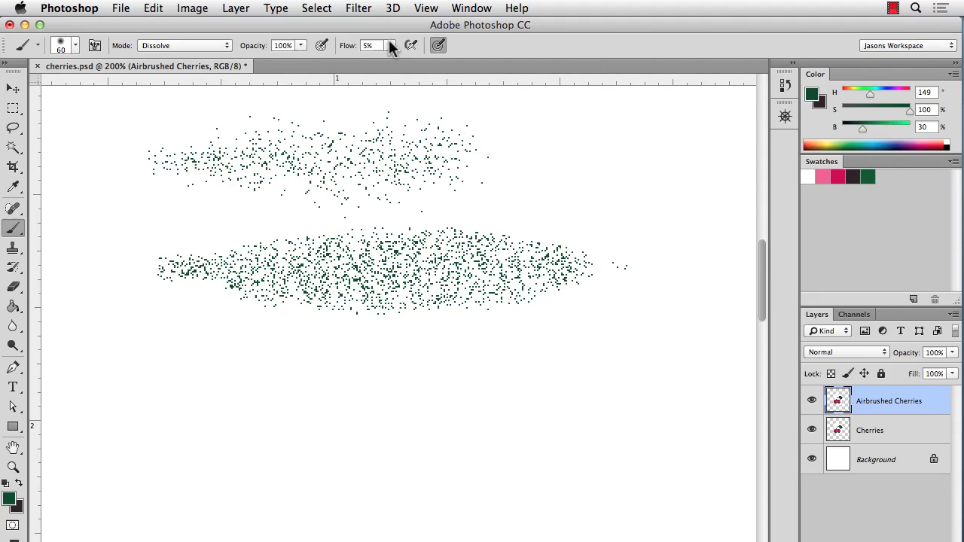
left_click(390, 45)
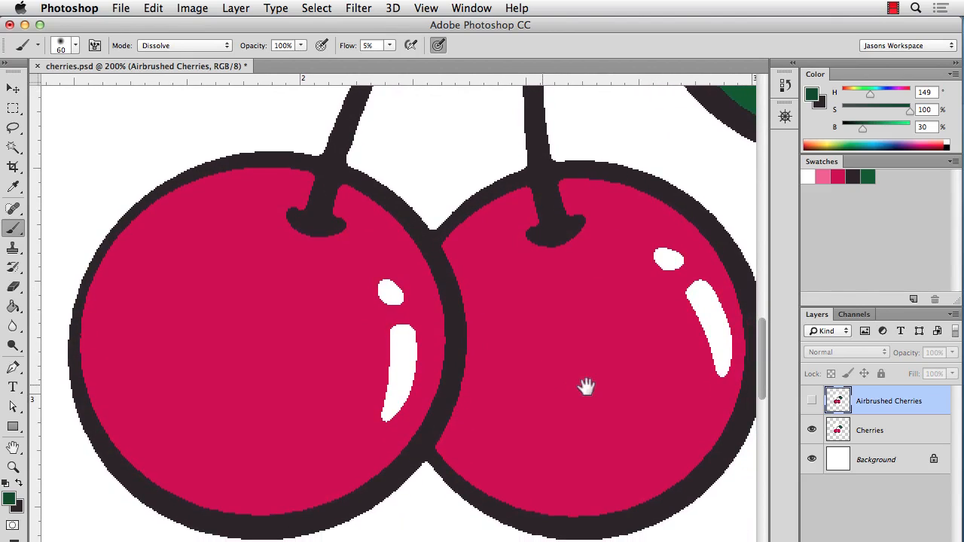
Activate the Cherries layer and Magic Wand-select the red fill of both cherries.
left_click(870, 429)
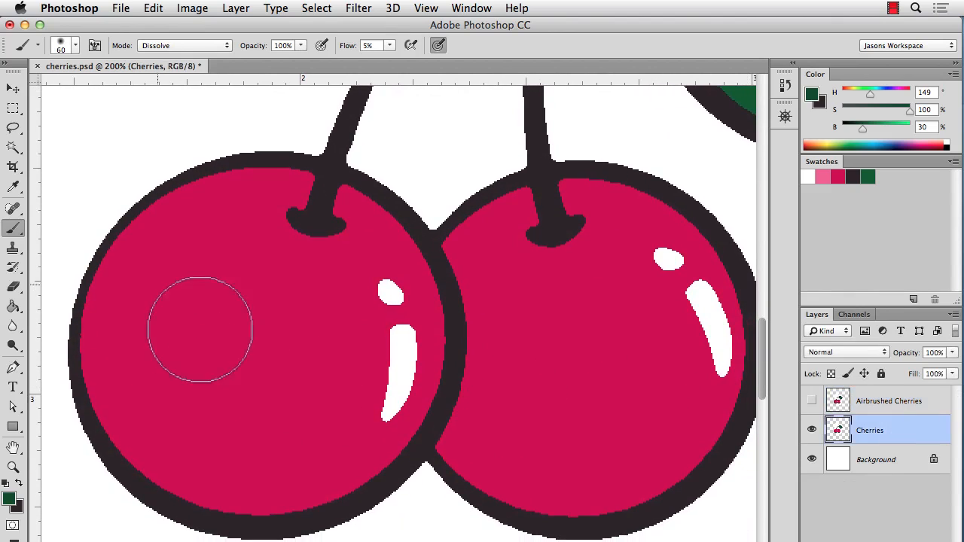
left_click(14, 148)
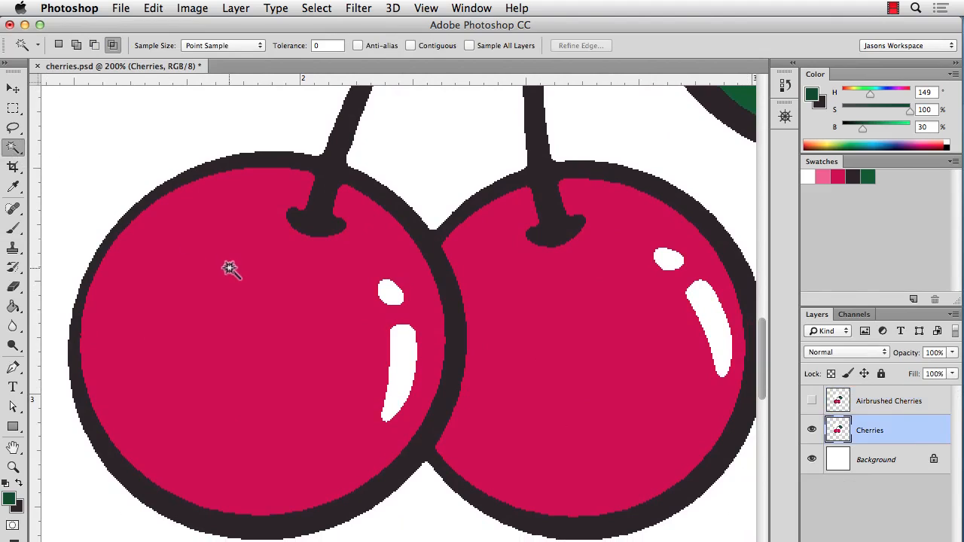
mouse_move(381, 60)
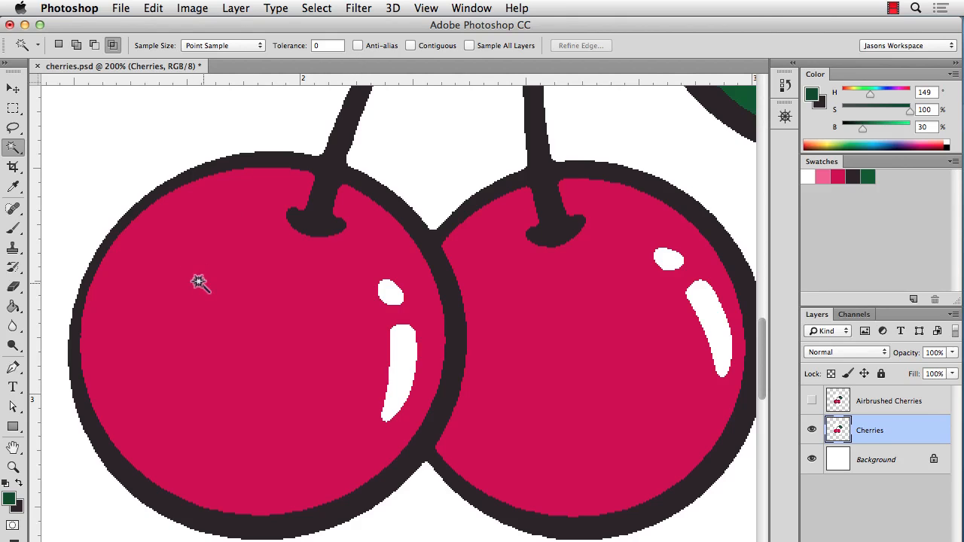
left_click(199, 284)
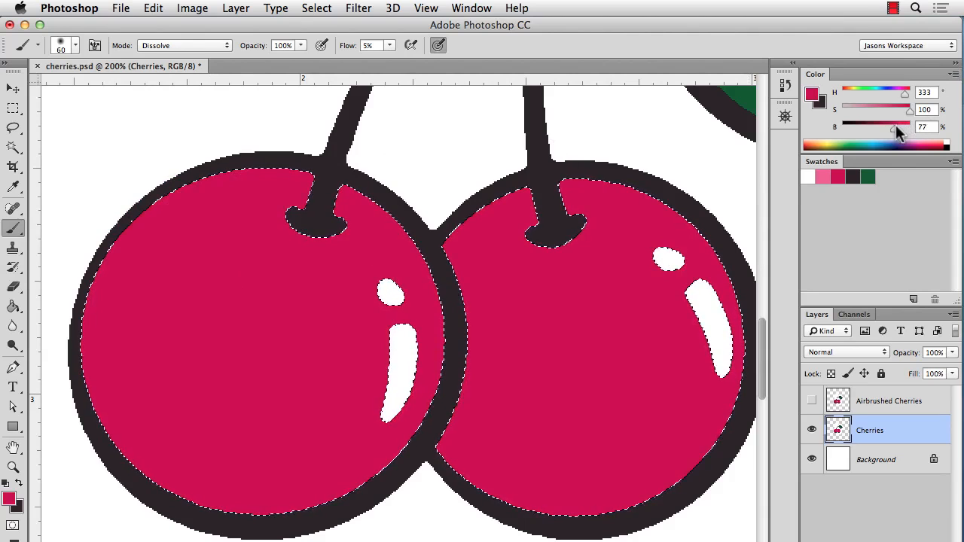
Darken the paint colour and stipple shading down the left cherry's left and lower edges.
left_click_drag(907, 127, 889, 127)
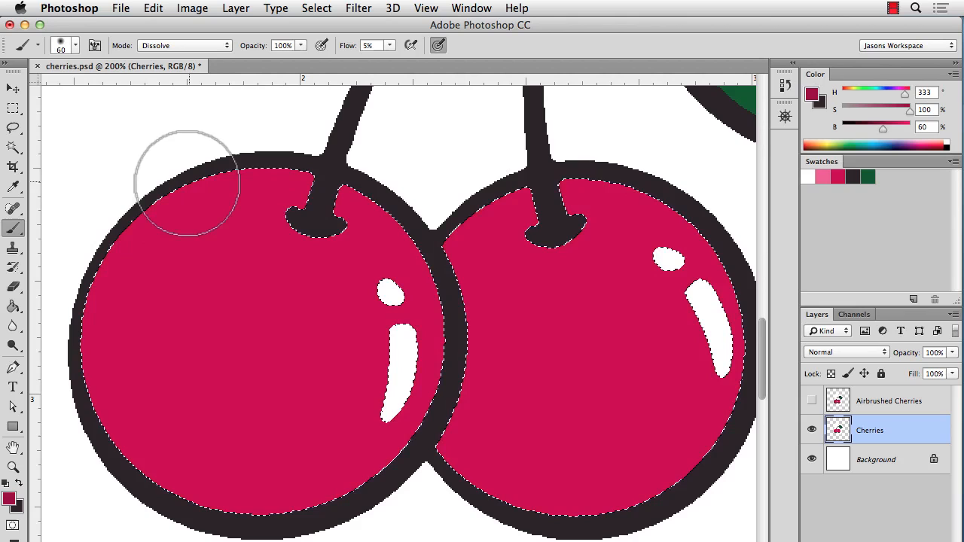
left_click_drag(188, 188, 109, 271)
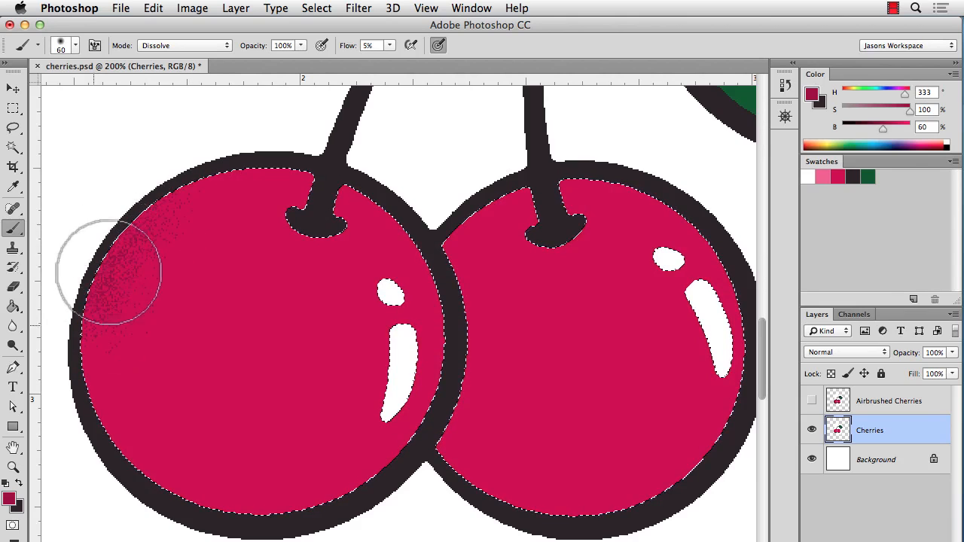
left_click_drag(109, 274, 109, 441)
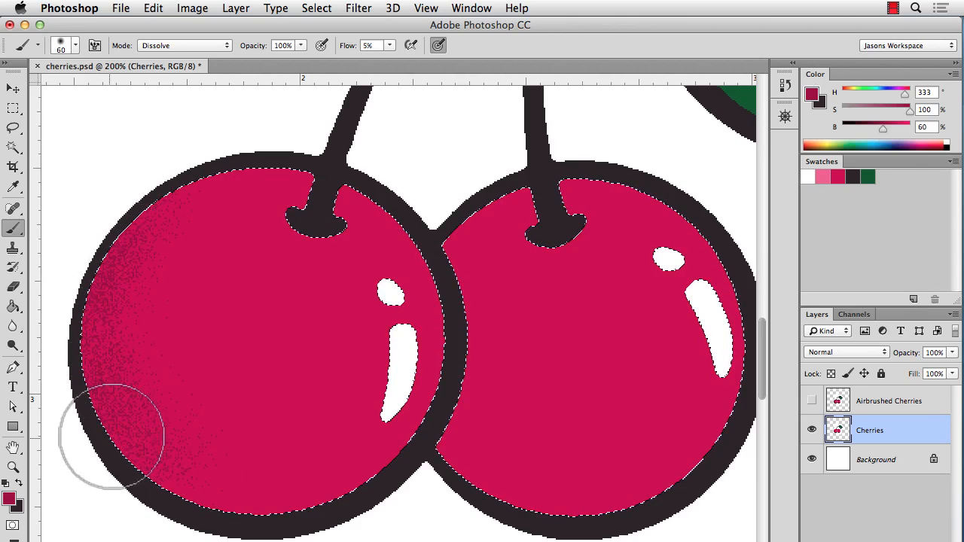
left_click_drag(112, 437, 90, 256)
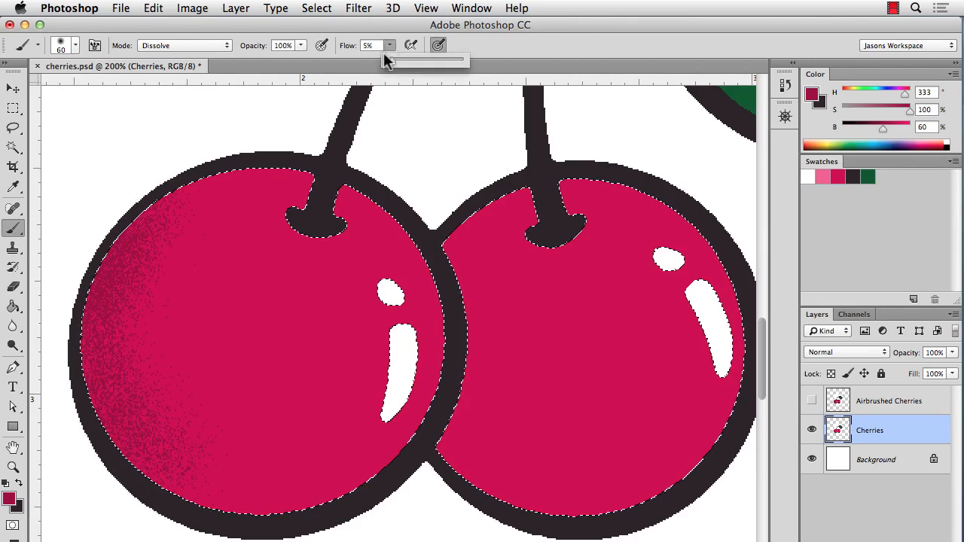
Raise flow to 13%, build denser edge shading, shade around the stem, and blend lighter stipple inward.
left_click_drag(384, 60, 397, 60)
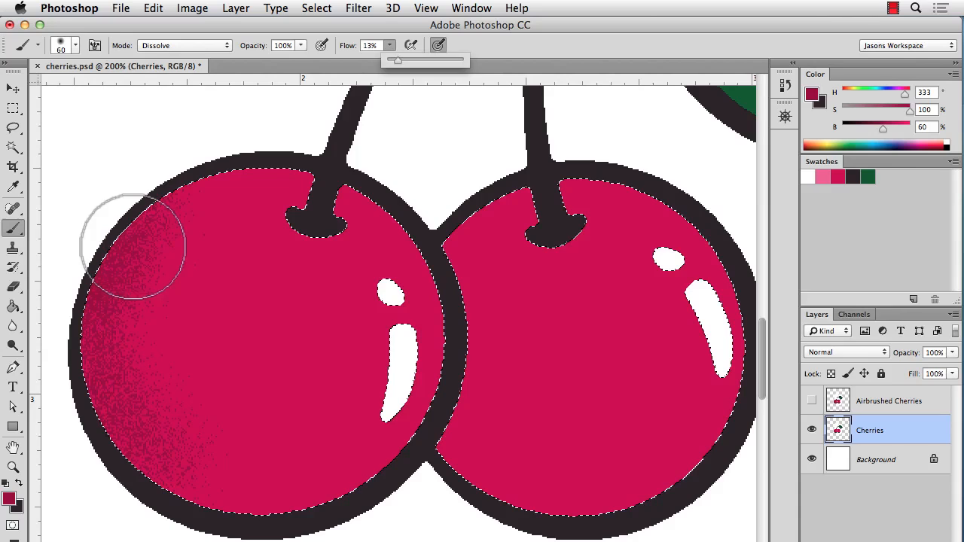
left_click_drag(132, 248, 91, 309)
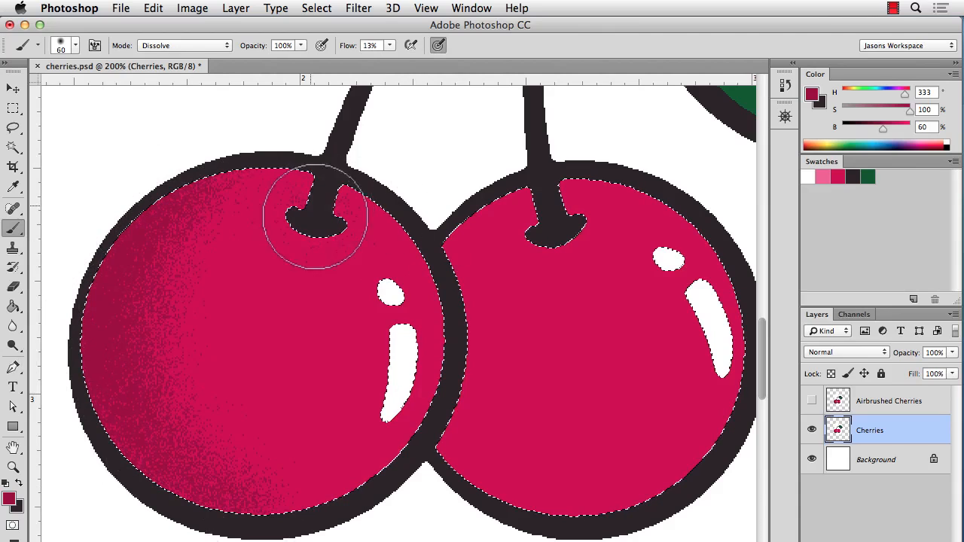
left_click_drag(315, 214, 275, 352)
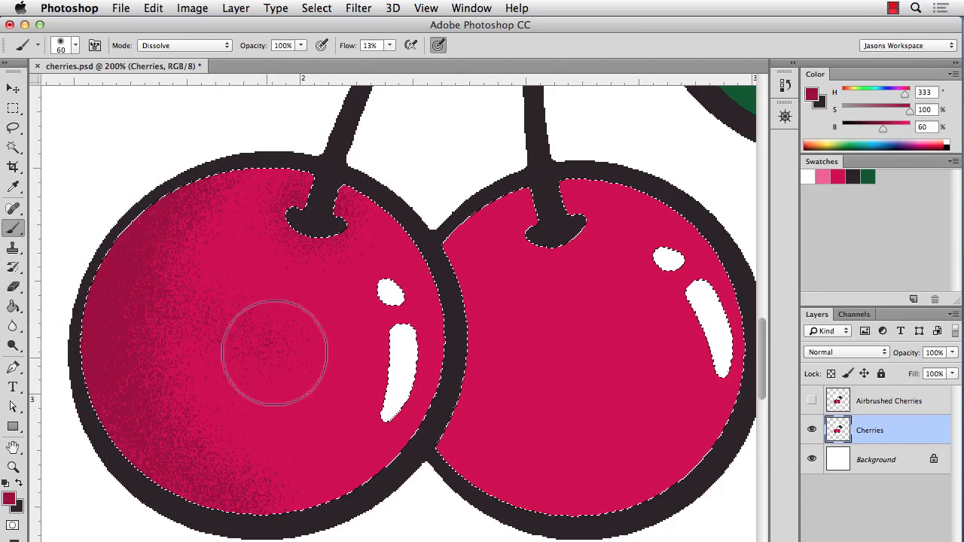
left_click_drag(275, 354, 230, 286)
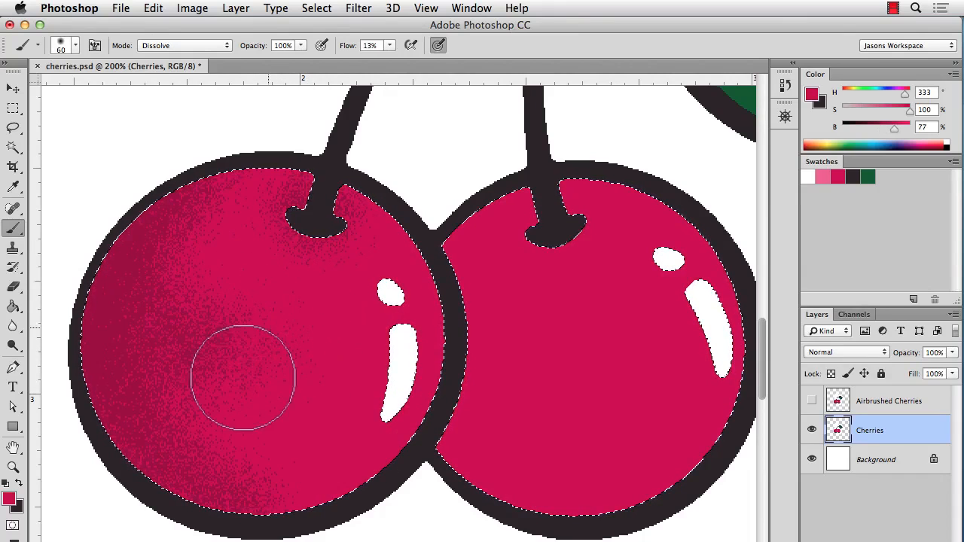
left_click_drag(242, 376, 324, 399)
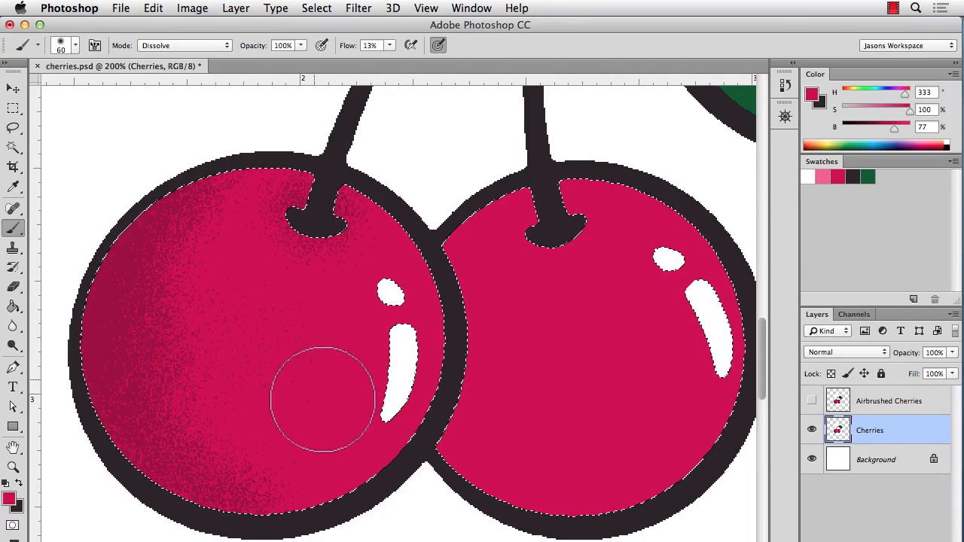
left_click_drag(324, 399, 234, 324)
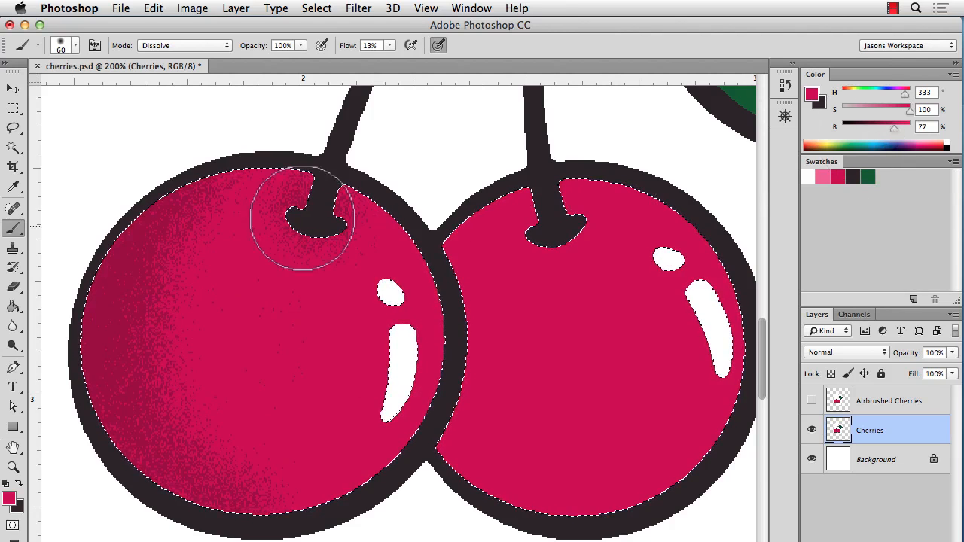
Darken the red, deepen the left cherry's edge shading, then stipple the right cherry's edges and stem.
left_click_drag(894, 126, 881, 126)
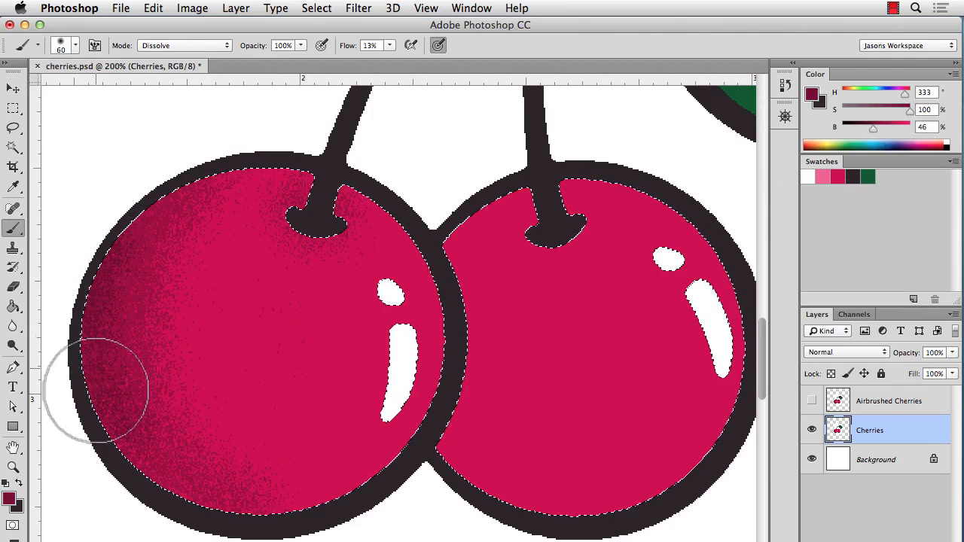
left_click_drag(98, 406, 87, 354)
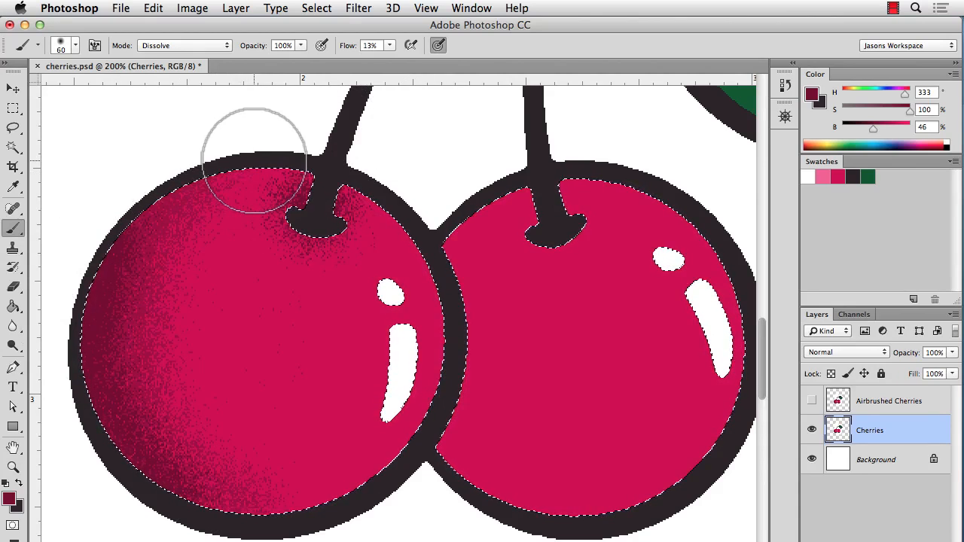
left_click_drag(254, 158, 559, 223)
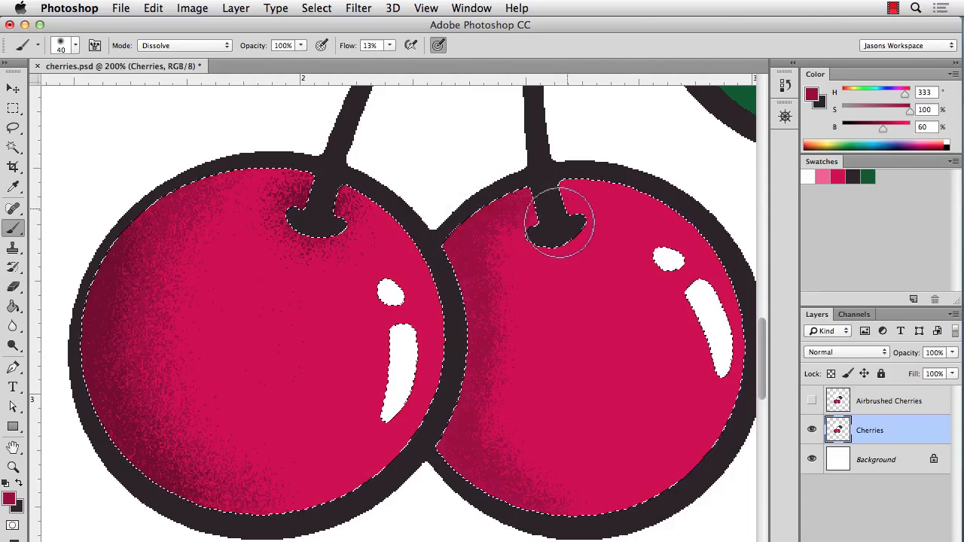
left_click_drag(557, 223, 459, 286)
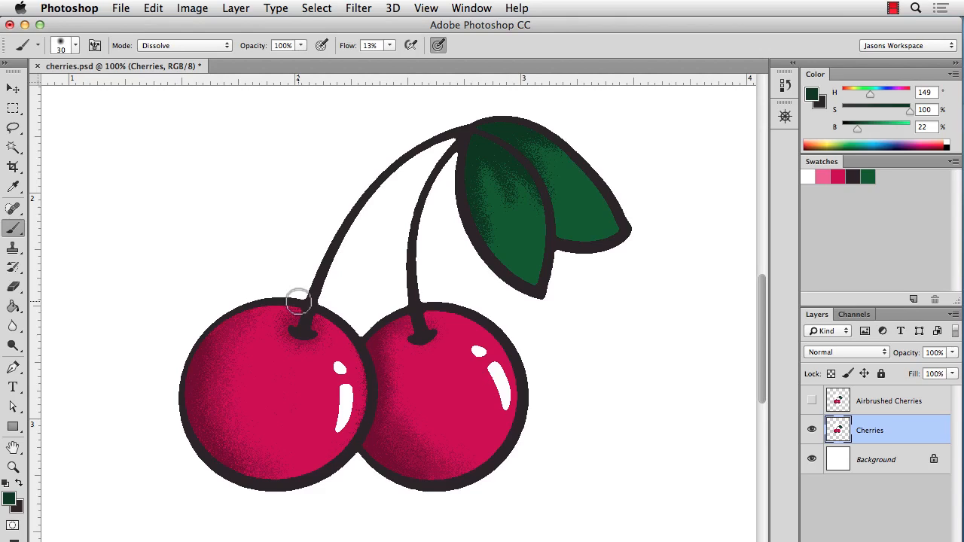
mouse_move(150, 169)
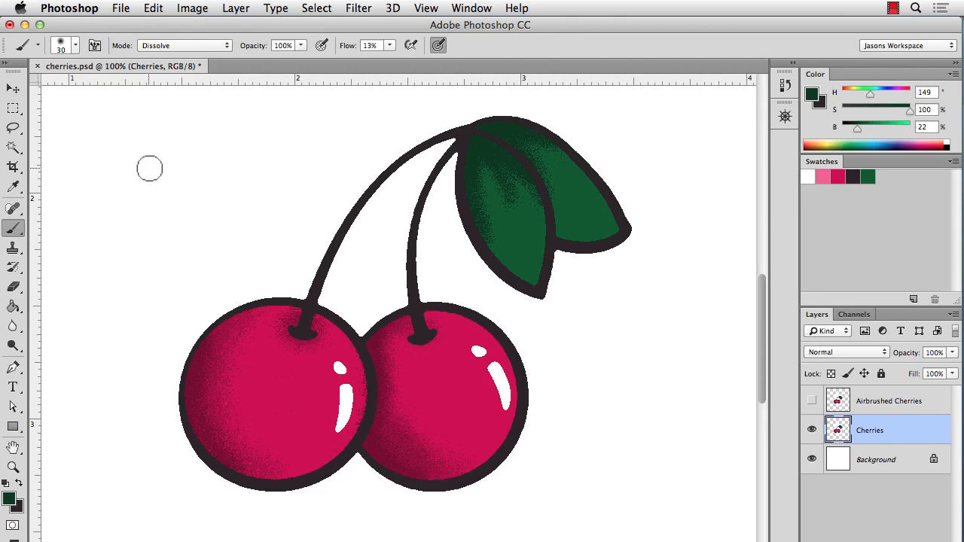